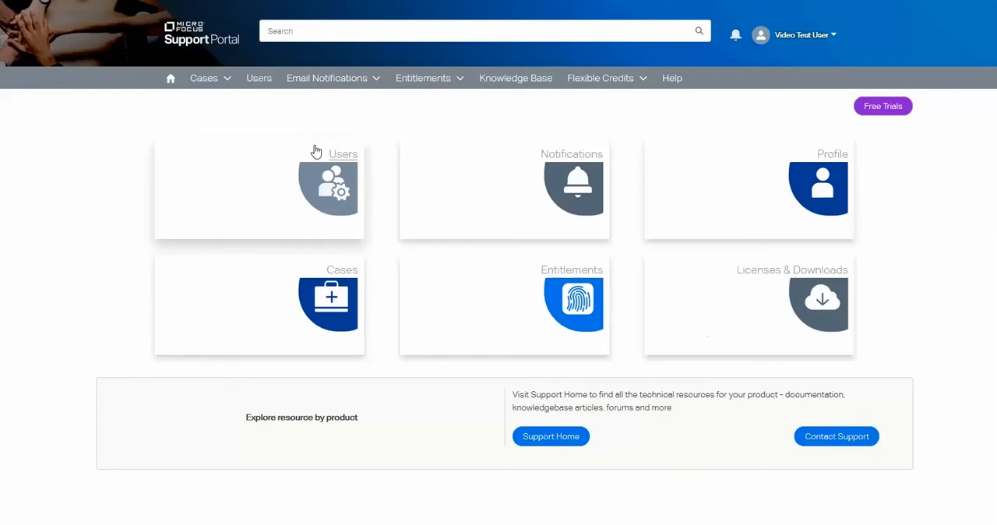
{"action": "mouse_move", "coordinate": [312, 152]}
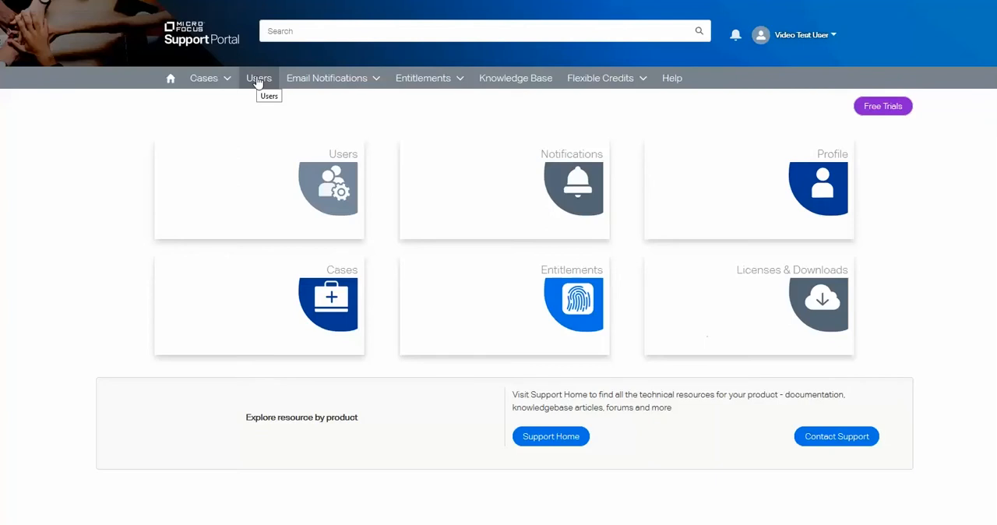
Go to the Users page and select the Micro Focus (Us) Inc account
{"action": "left_click", "coordinate": [259, 78]}
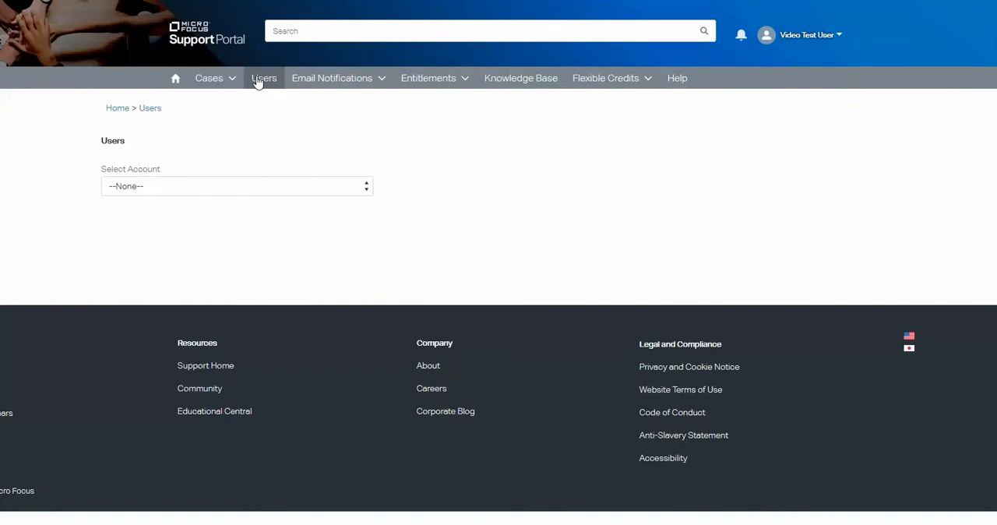
{"action": "mouse_move", "coordinate": [239, 134]}
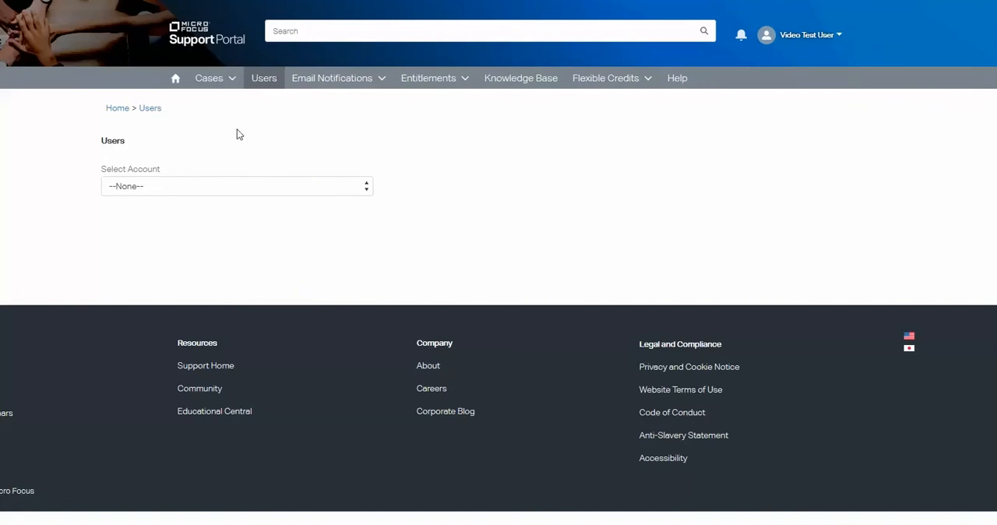
{"action": "left_click", "coordinate": [237, 185]}
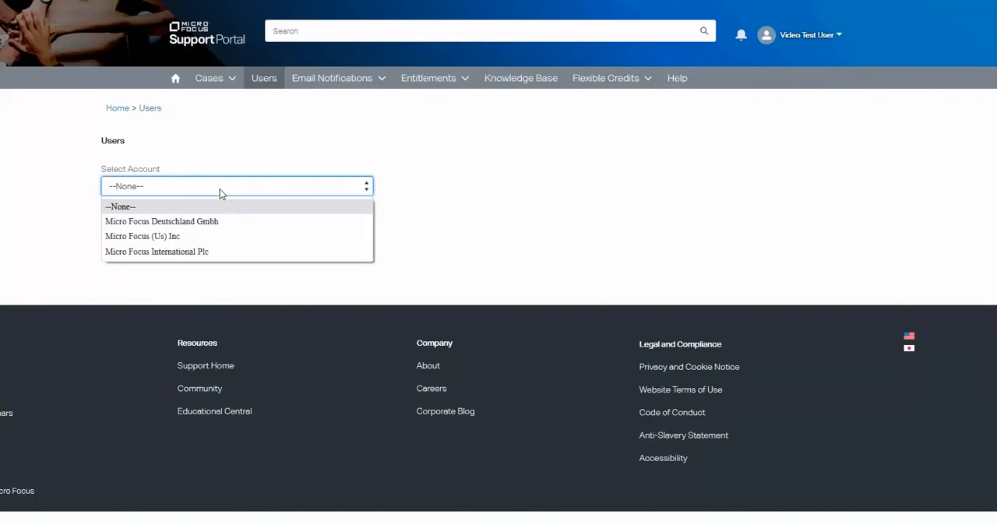
{"action": "mouse_move", "coordinate": [215, 208]}
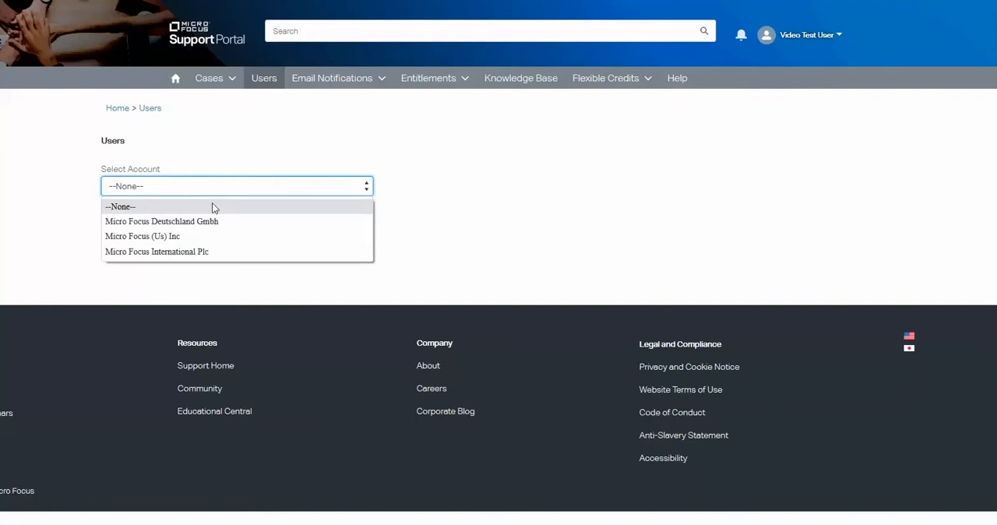
{"action": "left_click", "coordinate": [142, 236]}
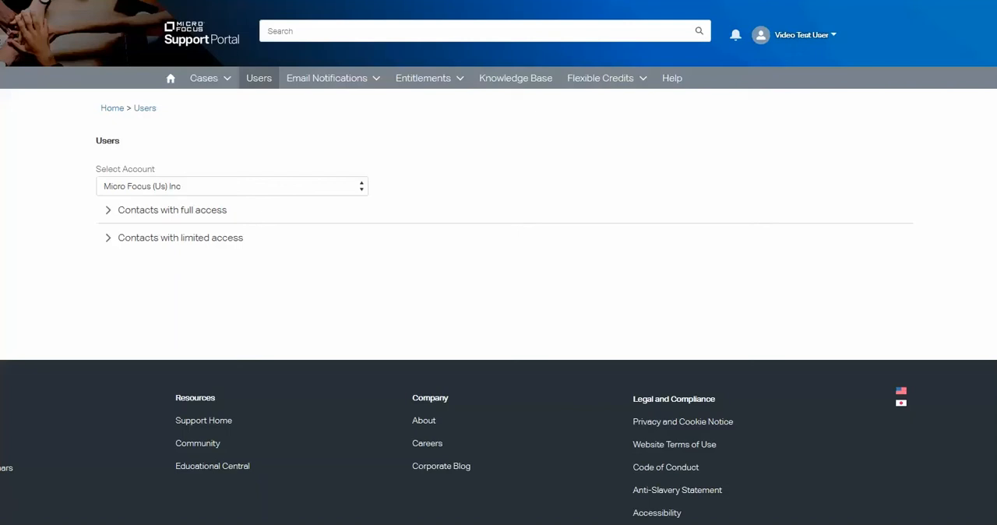
{"action": "mouse_move", "coordinate": [233, 153]}
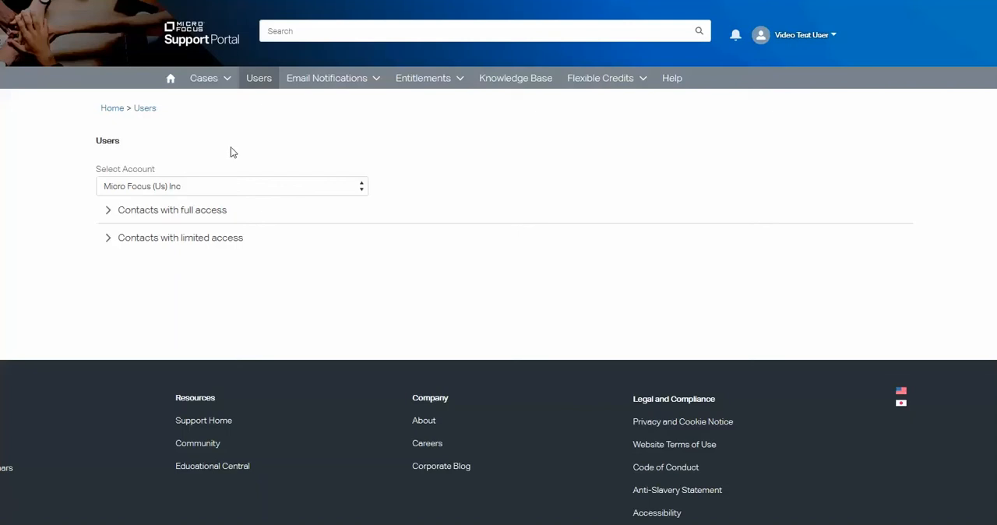
Expand and collapse the full-access and limited-access contact groups to review their contacts
{"action": "left_click", "coordinate": [171, 210]}
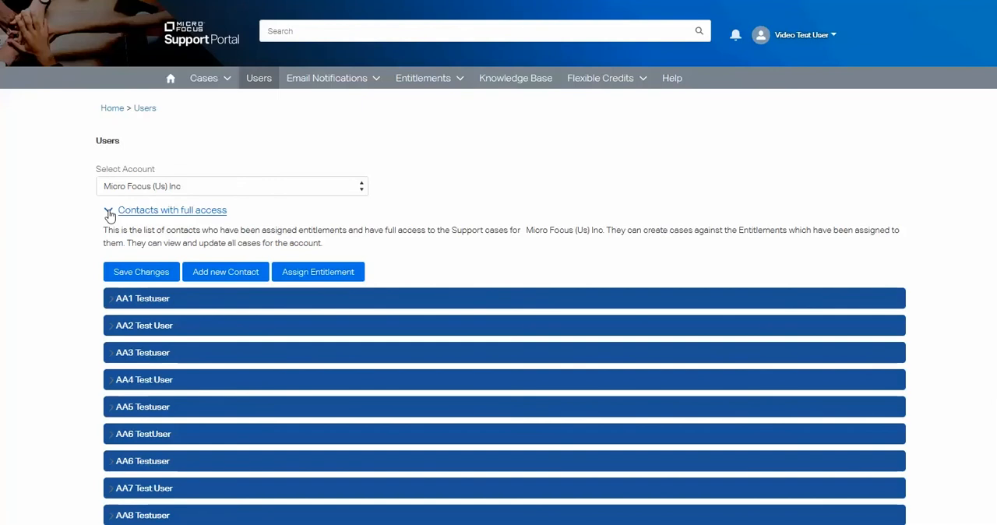
{"action": "left_click", "coordinate": [109, 210]}
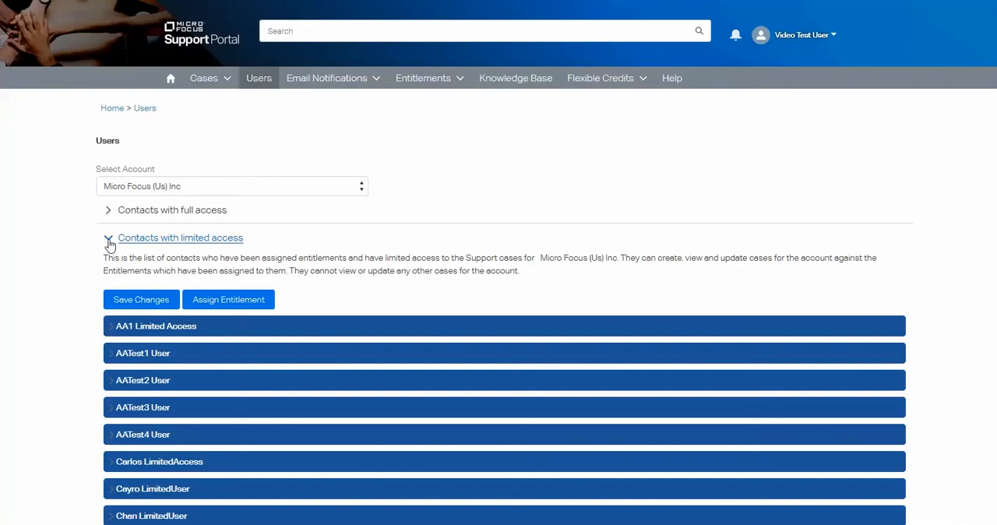
{"action": "left_click", "coordinate": [109, 238]}
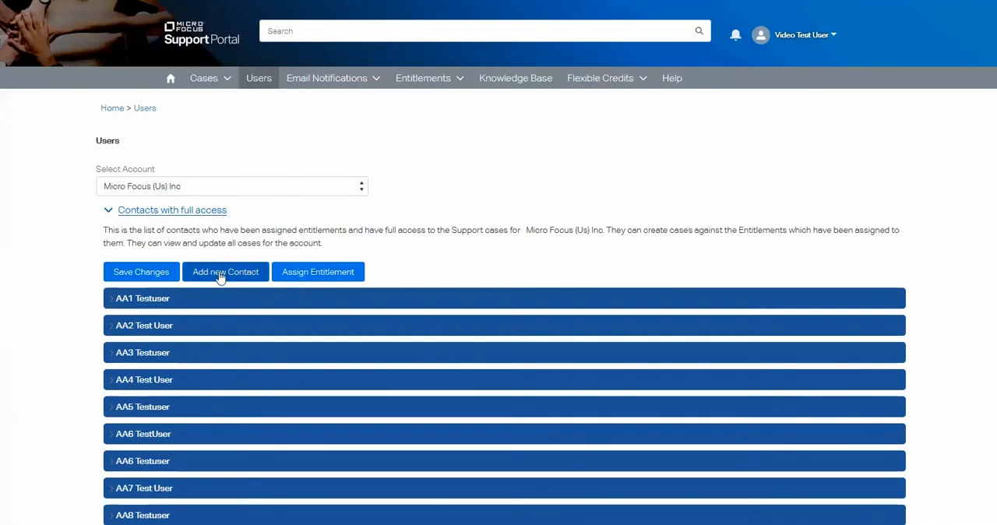
Start a new contact for the Micro Focus (Us) Inc account with Add new Contact
{"action": "left_click", "coordinate": [225, 272]}
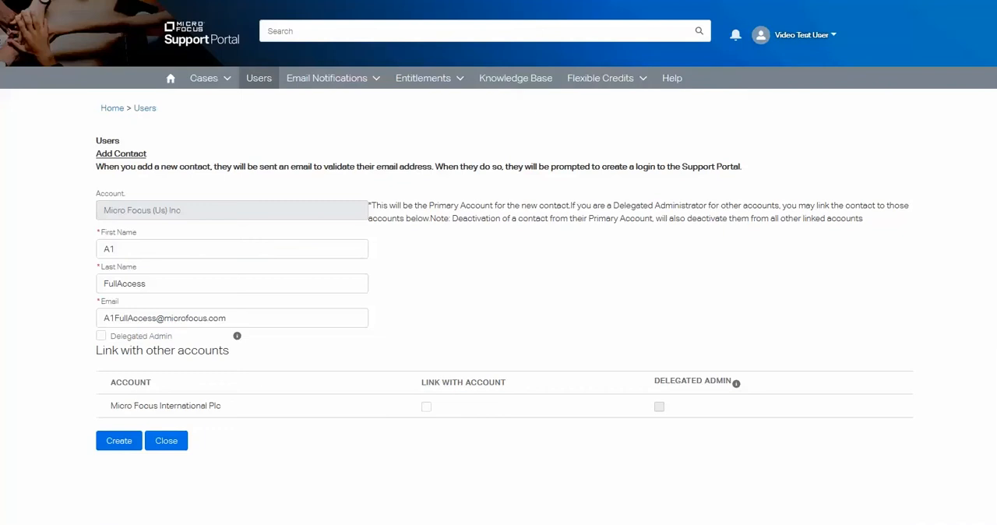
{"action": "mouse_move", "coordinate": [60, 235]}
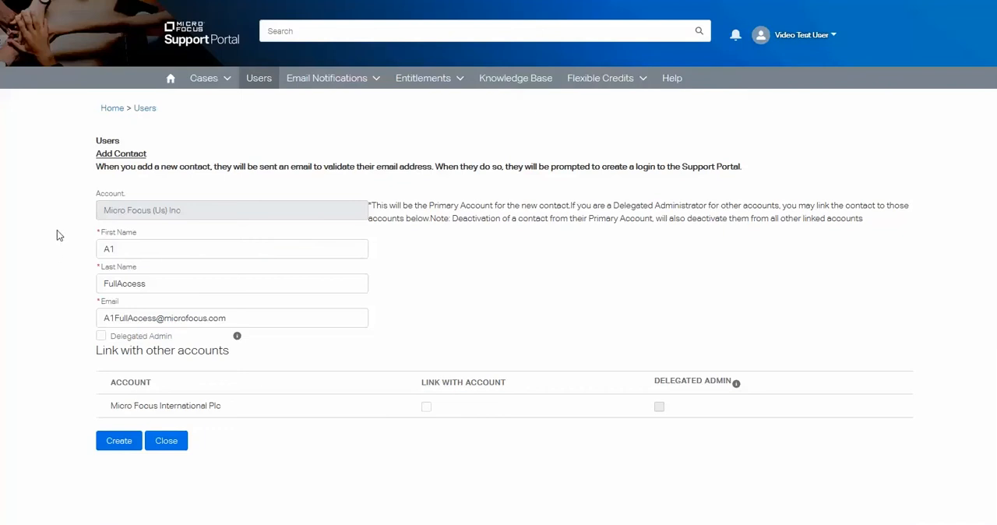
{"action": "mouse_move", "coordinate": [61, 289]}
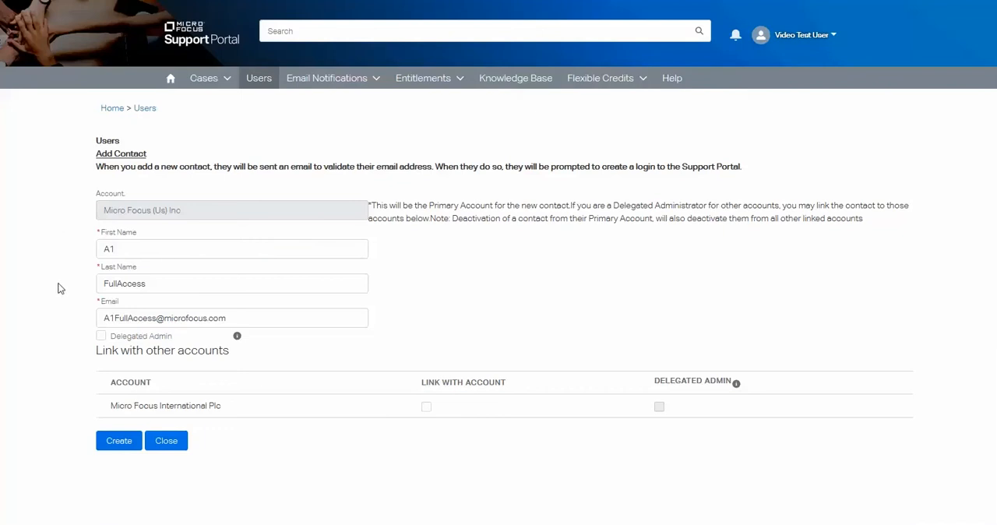
{"action": "mouse_move", "coordinate": [68, 314]}
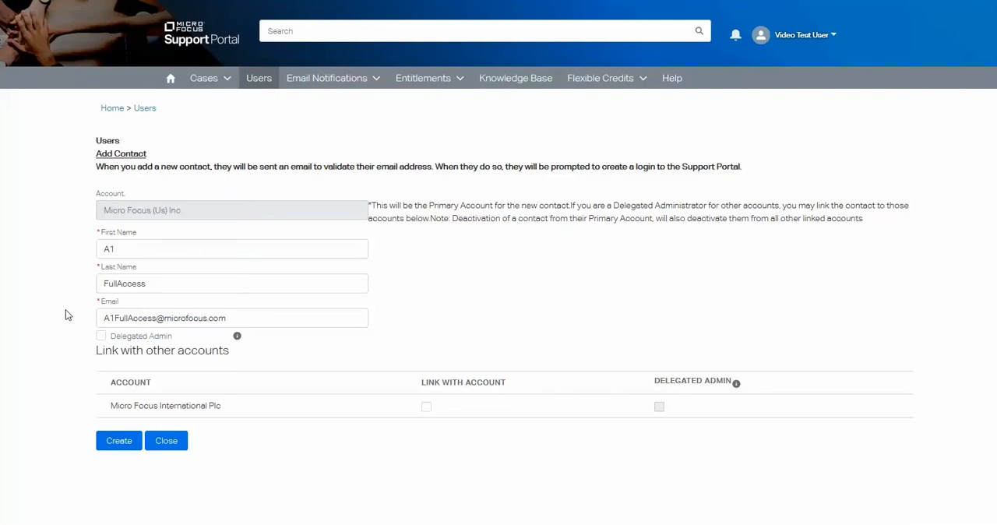
{"action": "mouse_move", "coordinate": [102, 348]}
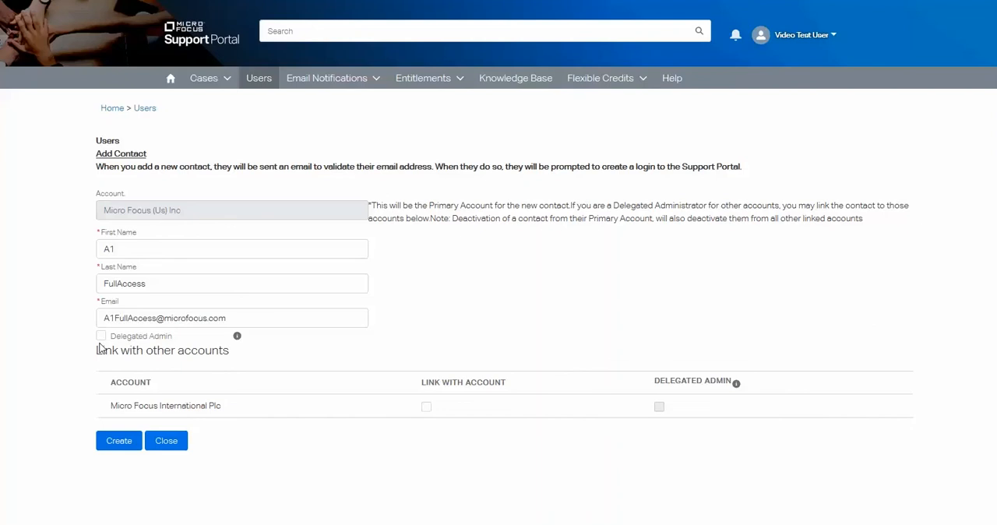
{"action": "mouse_move", "coordinate": [100, 352]}
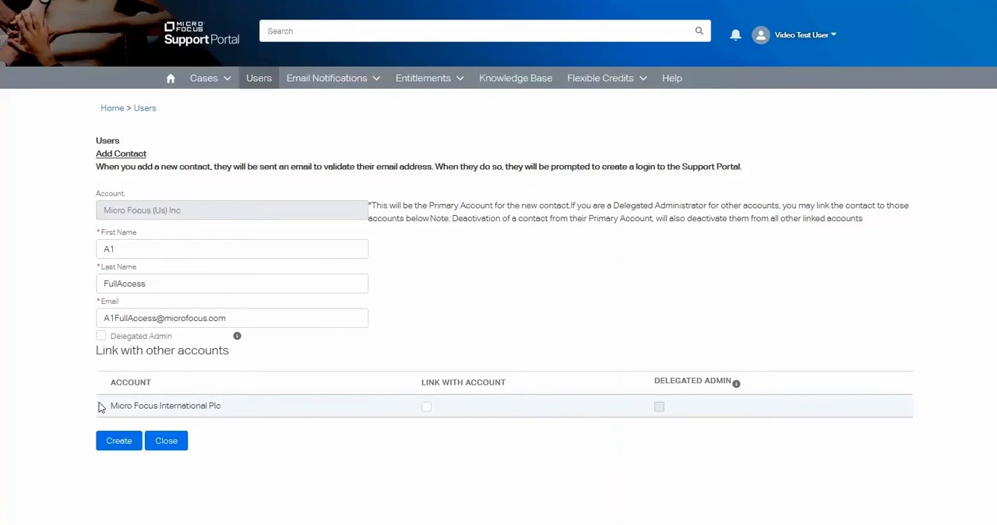
{"action": "mouse_move", "coordinate": [448, 421]}
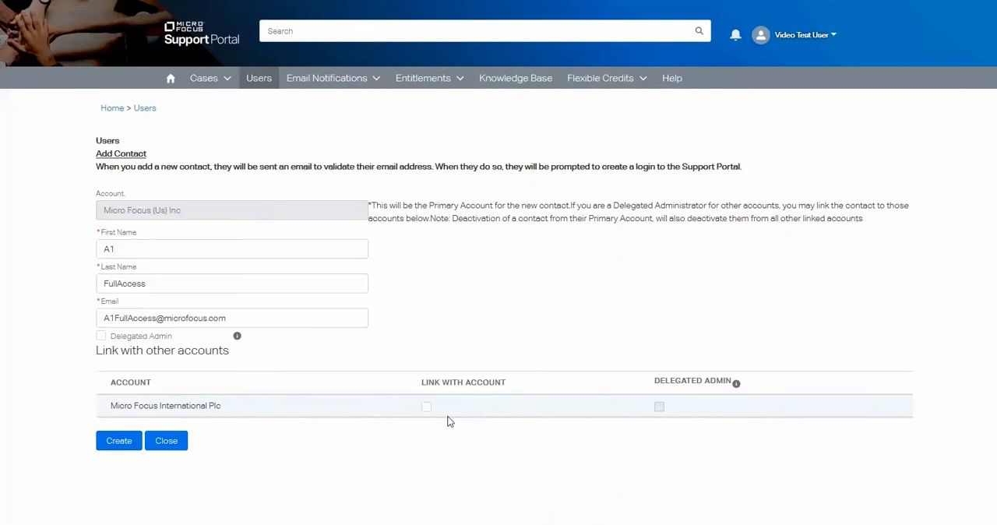
{"action": "mouse_move", "coordinate": [427, 413]}
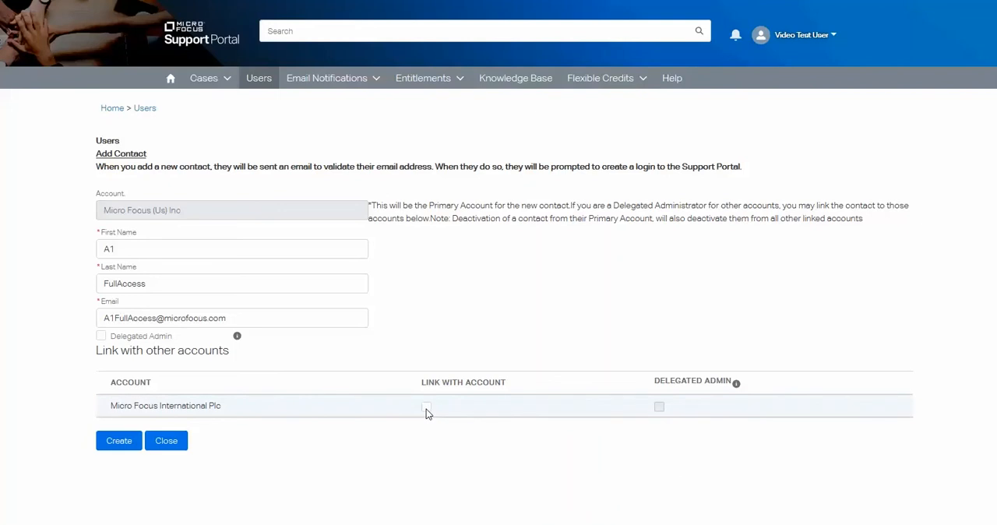
{"action": "mouse_move", "coordinate": [631, 404]}
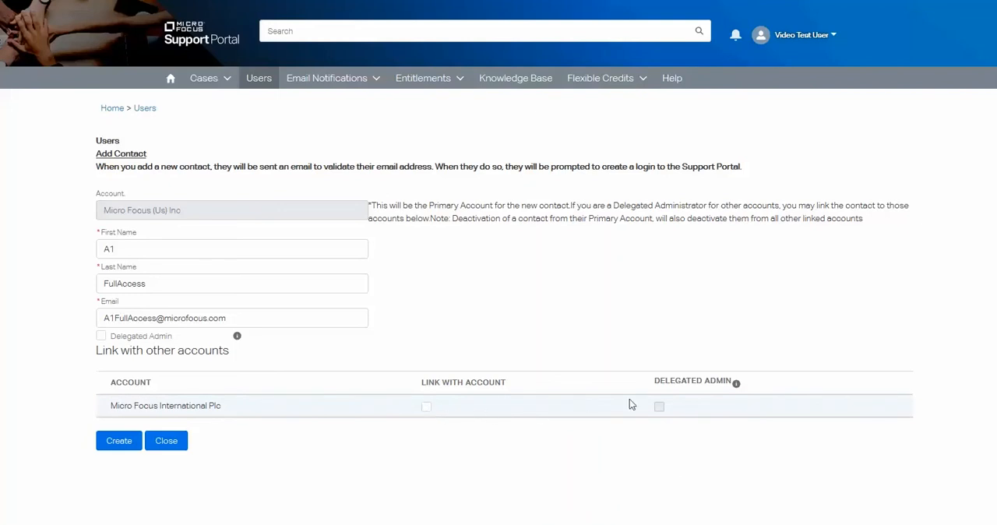
{"action": "mouse_move", "coordinate": [658, 413]}
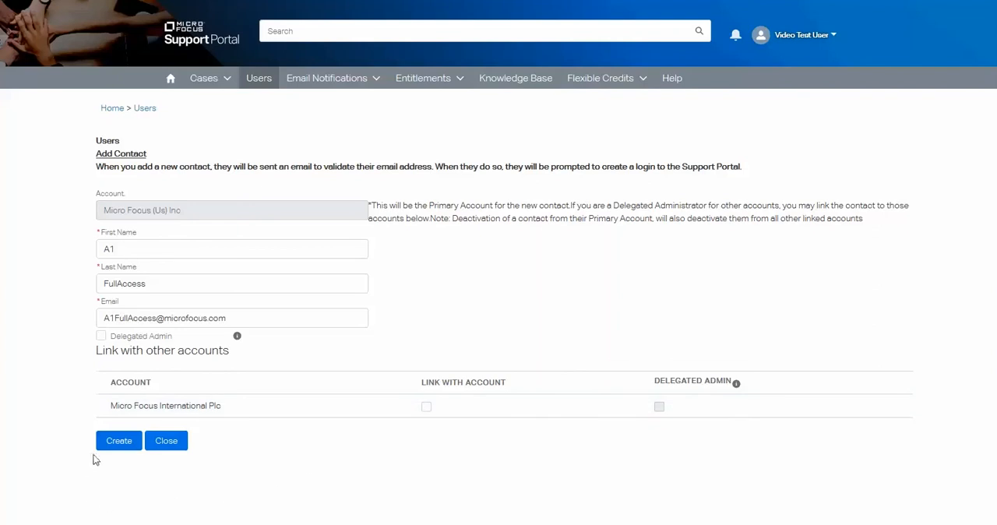
Discard the new-contact form, reselect Micro Focus (Us) Inc and expand its full-access contacts
{"action": "left_click", "coordinate": [118, 440]}
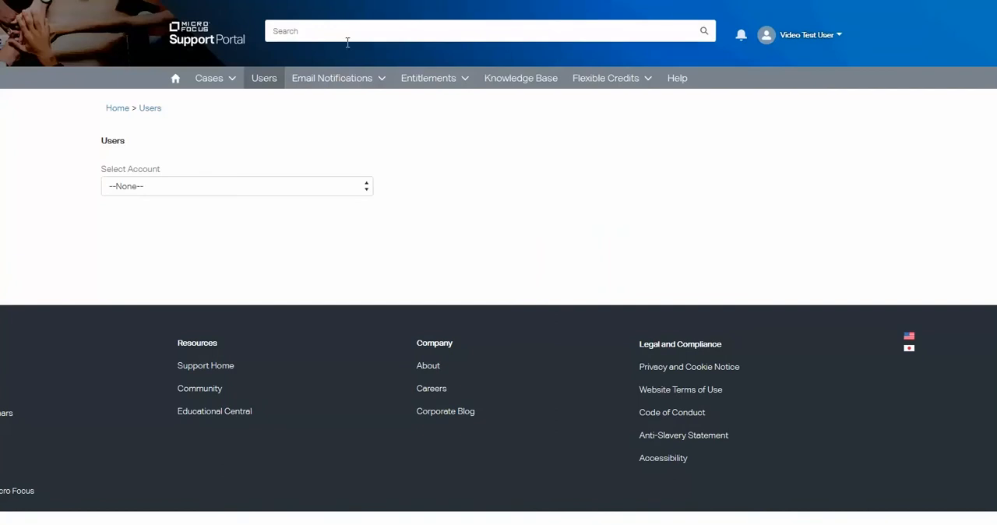
{"action": "left_click", "coordinate": [237, 185]}
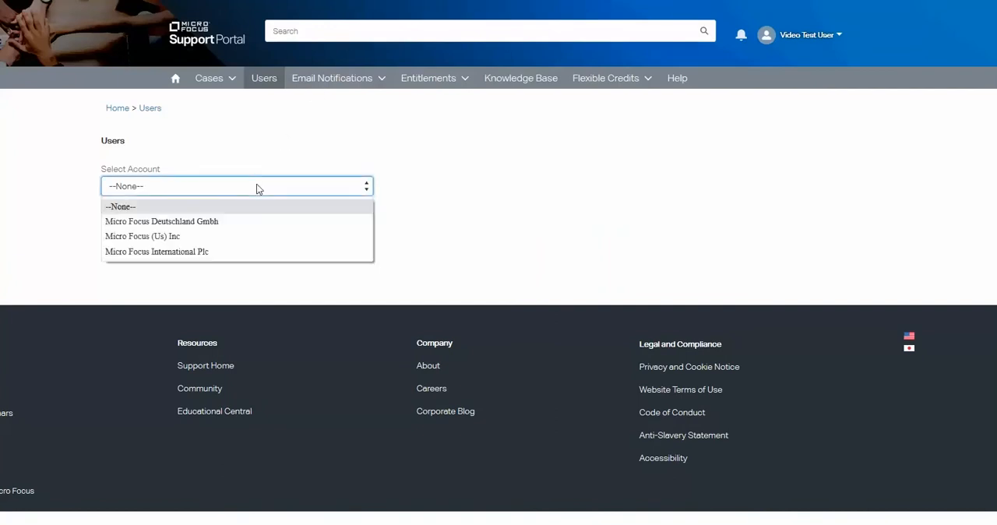
{"action": "left_click", "coordinate": [142, 236]}
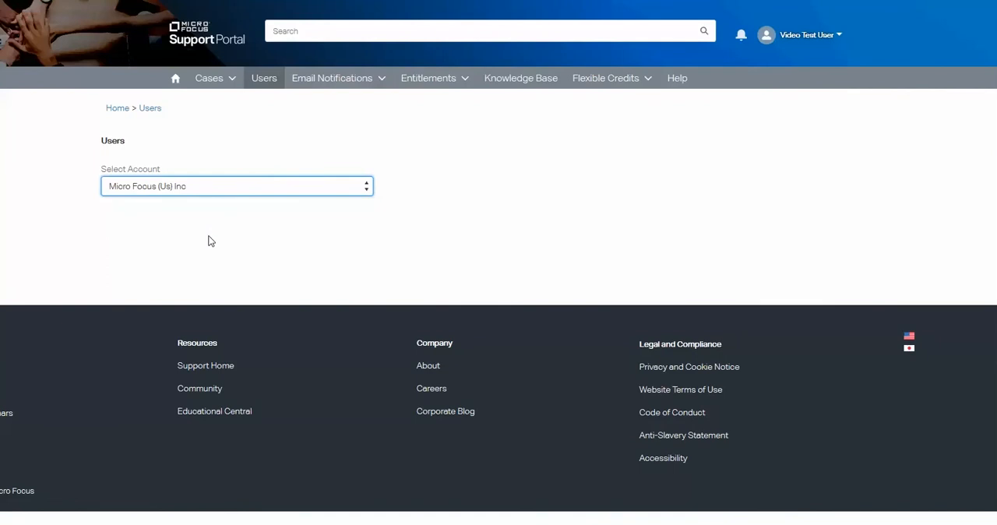
{"action": "left_click", "coordinate": [237, 186]}
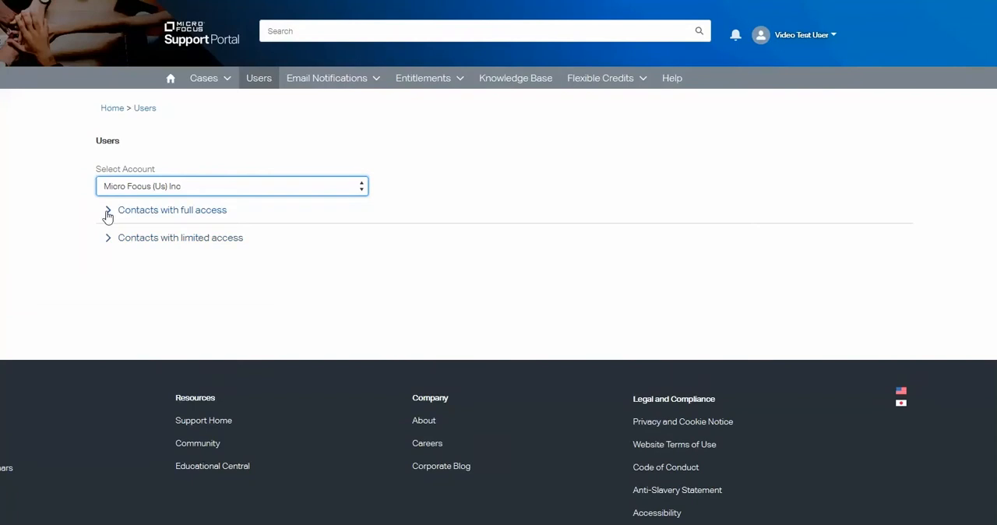
{"action": "left_click", "coordinate": [108, 209]}
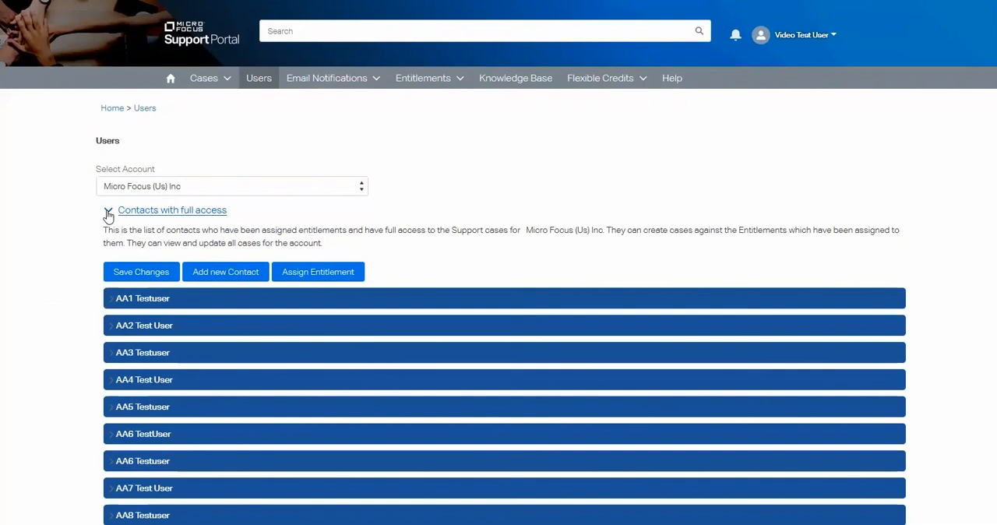
{"action": "left_click", "coordinate": [108, 215]}
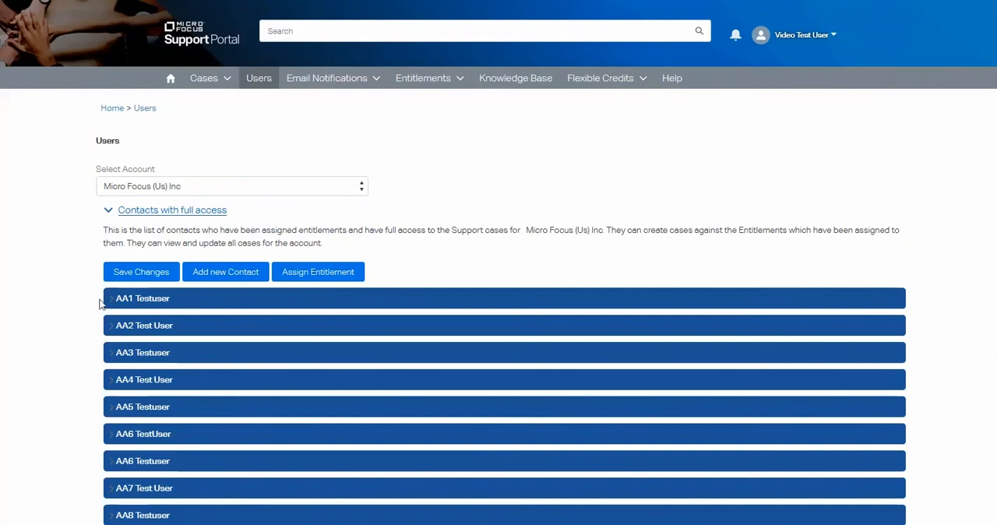
{"action": "mouse_move", "coordinate": [142, 302]}
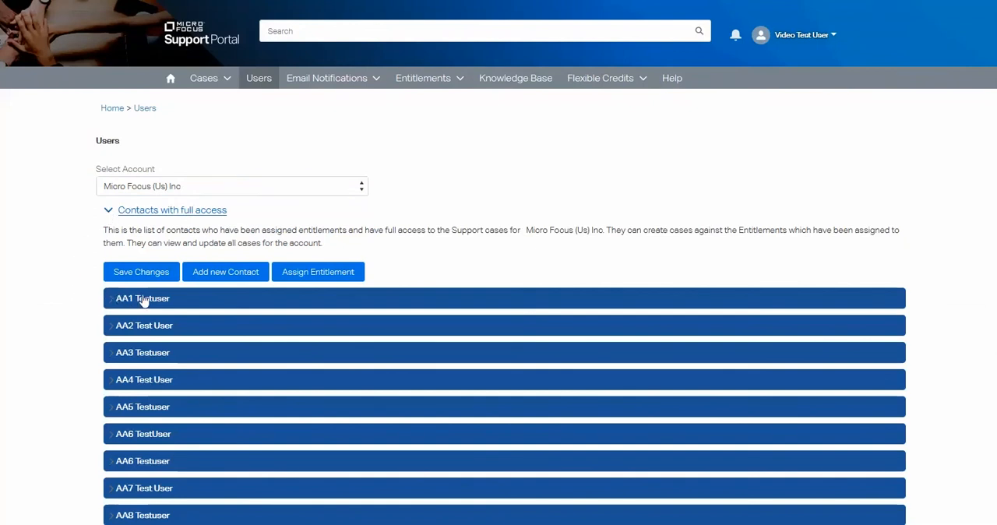
{"action": "mouse_move", "coordinate": [160, 298]}
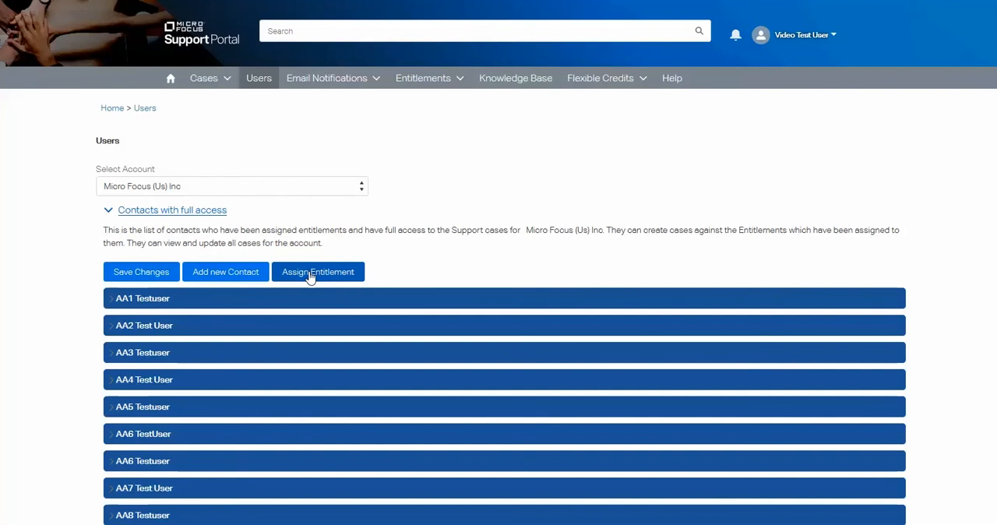
{"action": "left_click", "coordinate": [318, 272]}
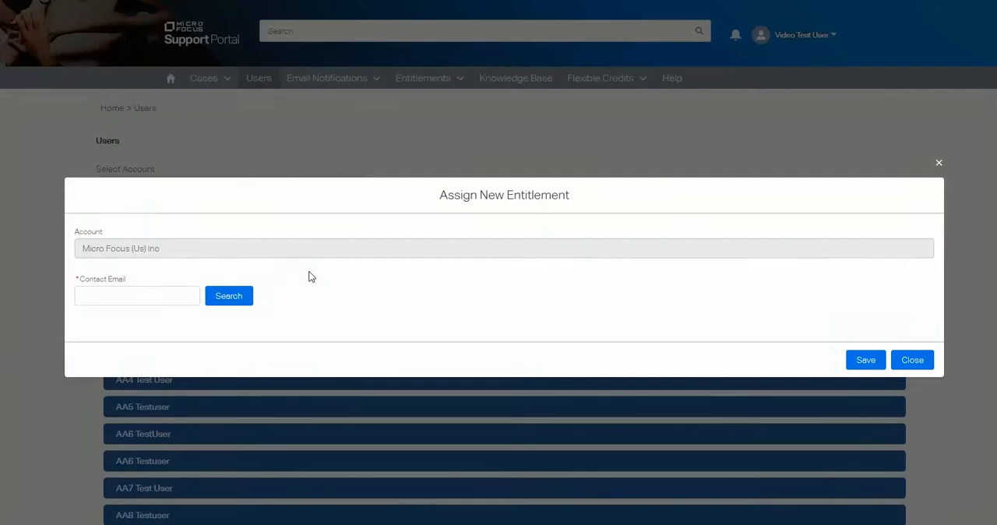
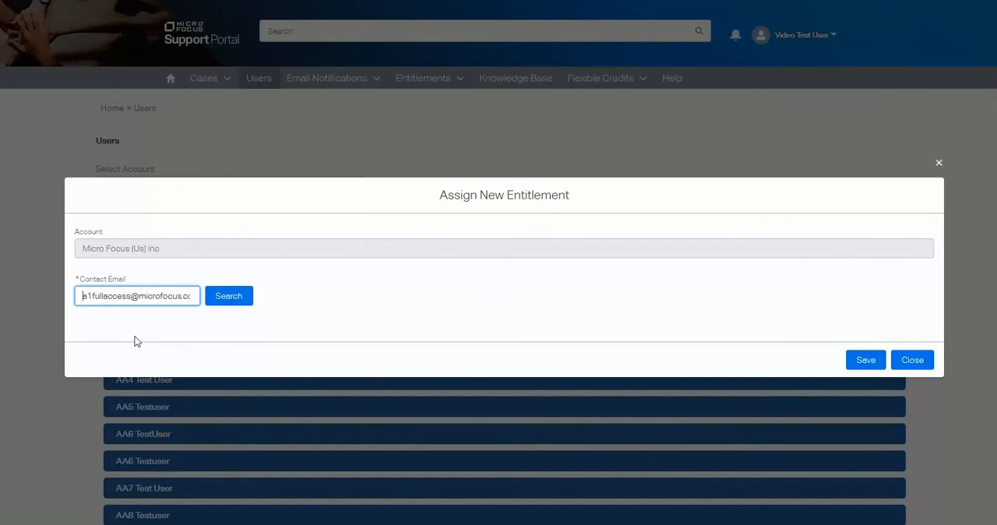
{"action": "left_click", "coordinate": [229, 295]}
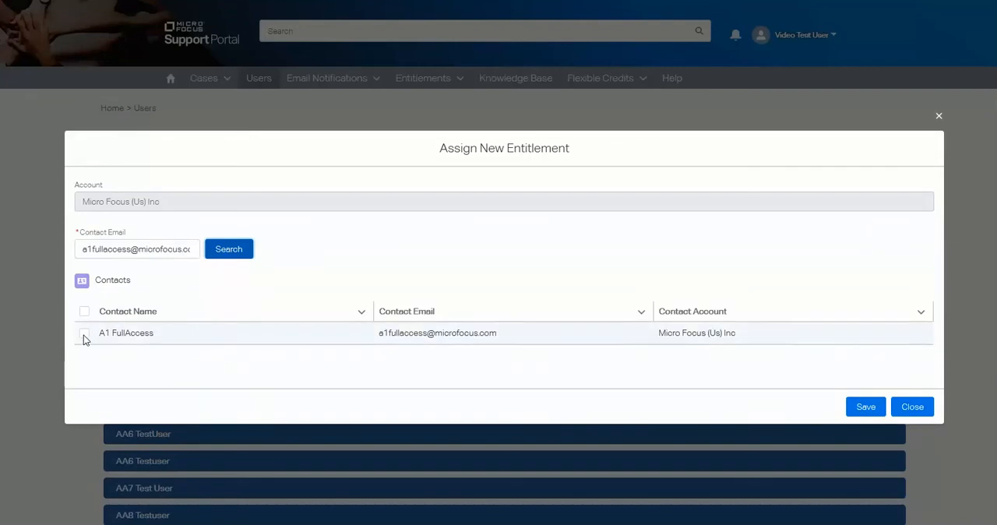
{"action": "left_click", "coordinate": [84, 332]}
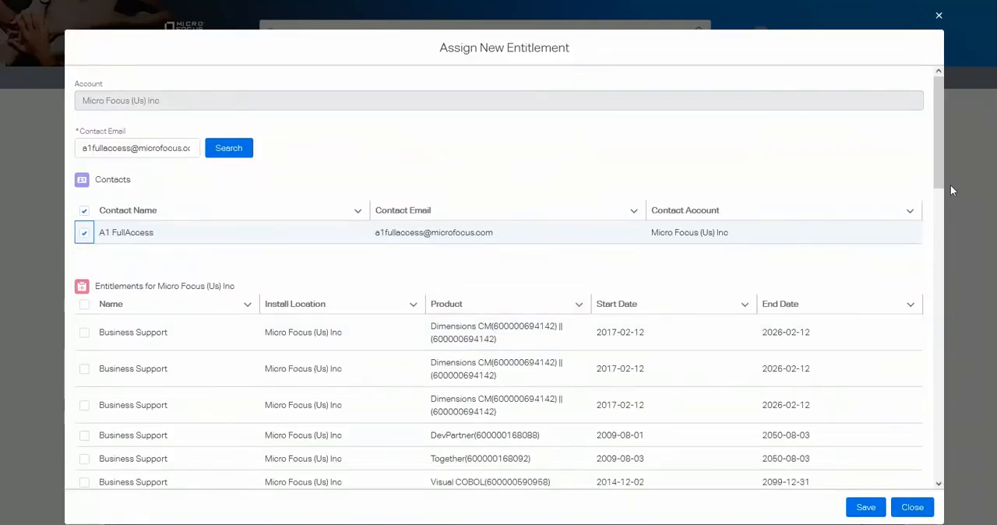
Tick the DevPartner and Orbix Business Support entitlements and save the assignment
{"action": "scroll", "scroll_direction": "down", "scroll_amount": 3}
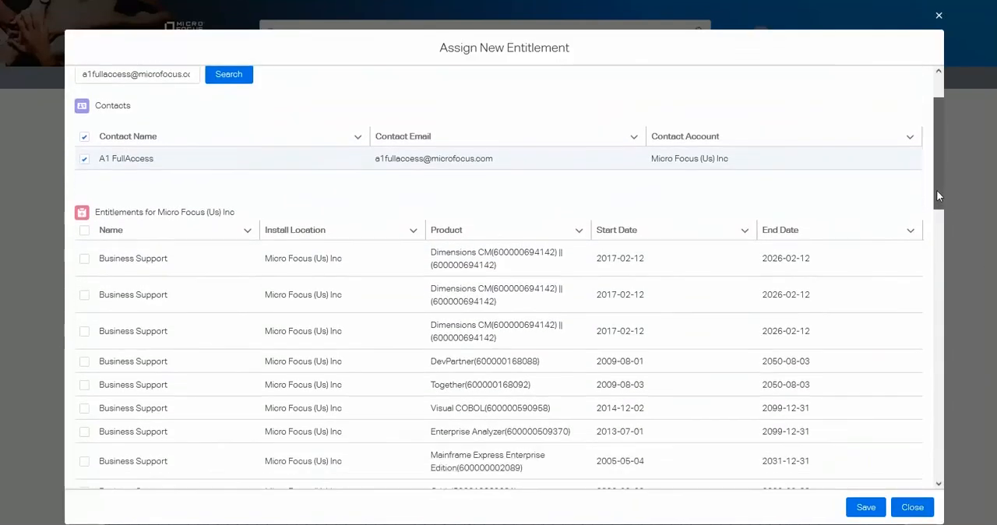
{"action": "scroll", "scroll_direction": "down", "scroll_amount": 3}
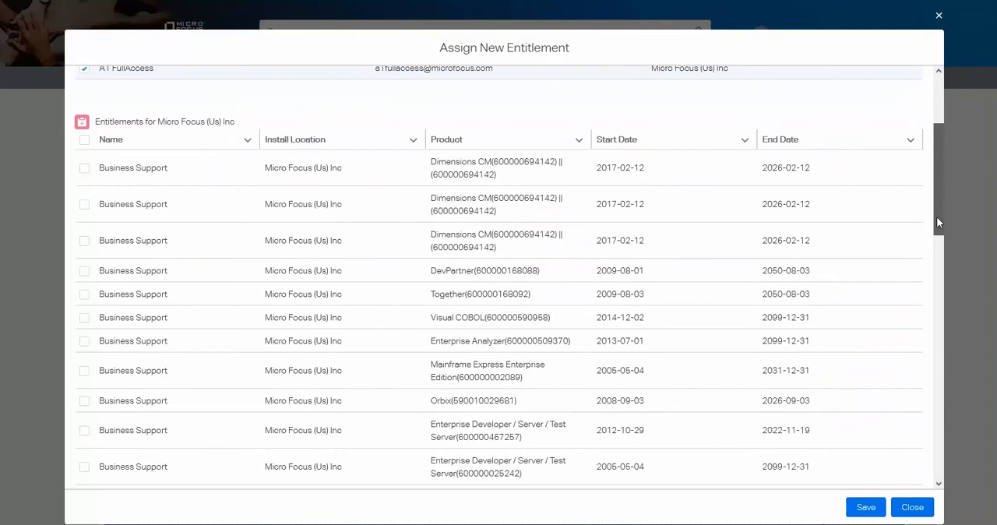
{"action": "scroll", "scroll_direction": "down", "scroll_amount": 3}
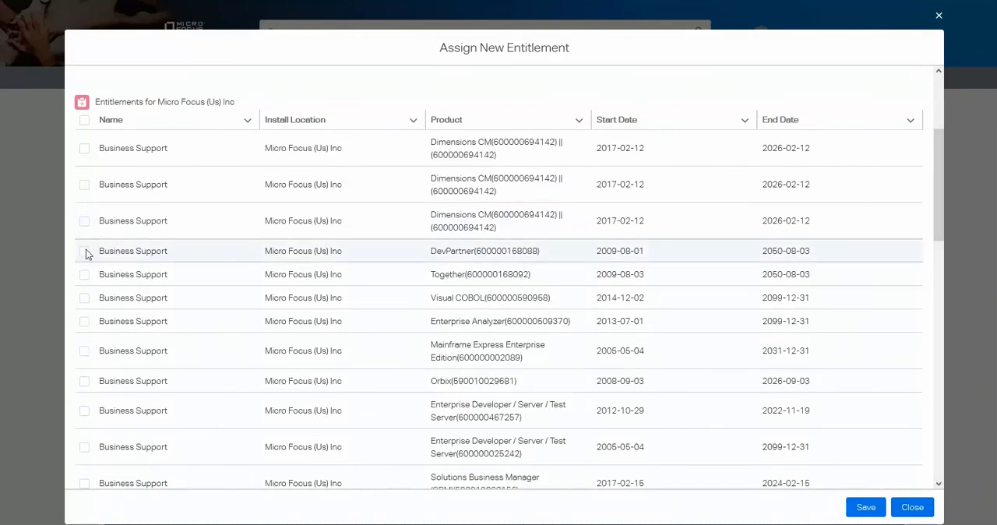
{"action": "left_click", "coordinate": [85, 250]}
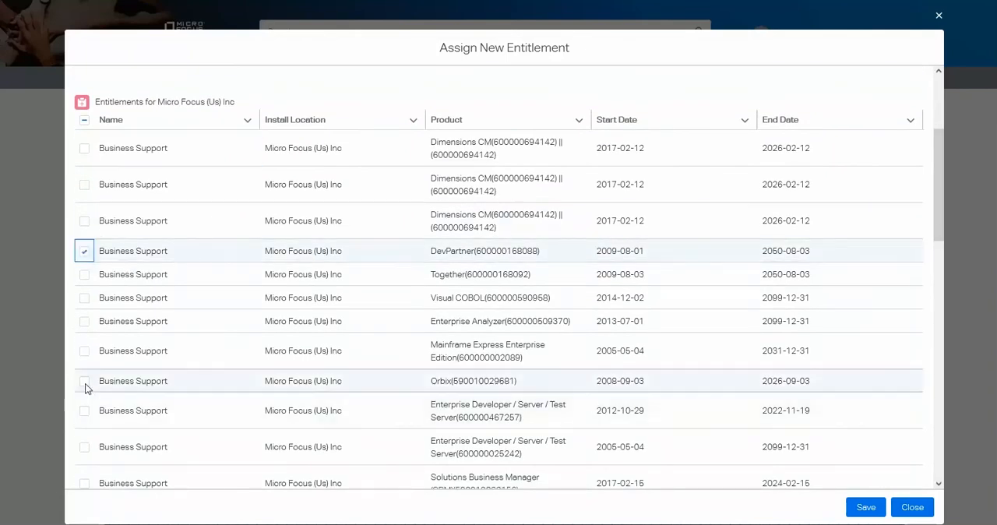
{"action": "left_click", "coordinate": [85, 381]}
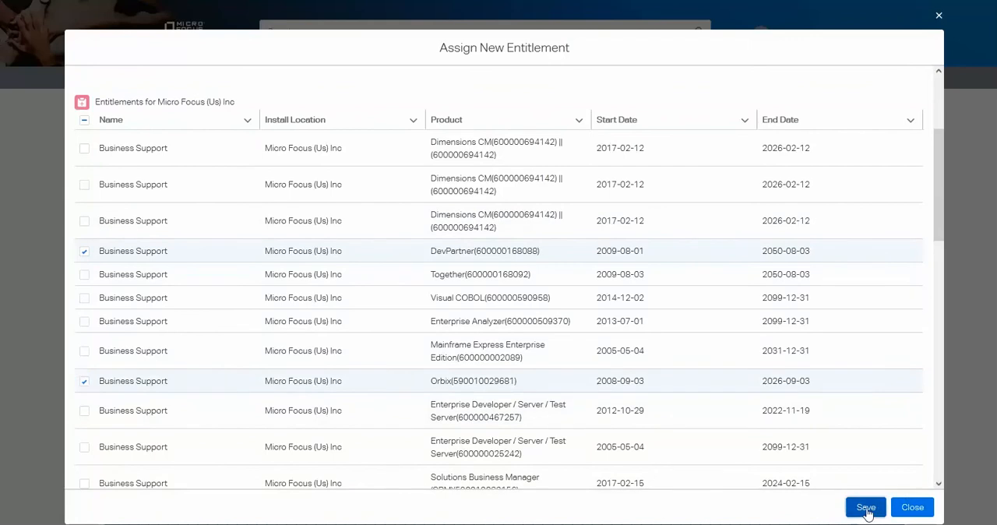
{"action": "left_click", "coordinate": [865, 507]}
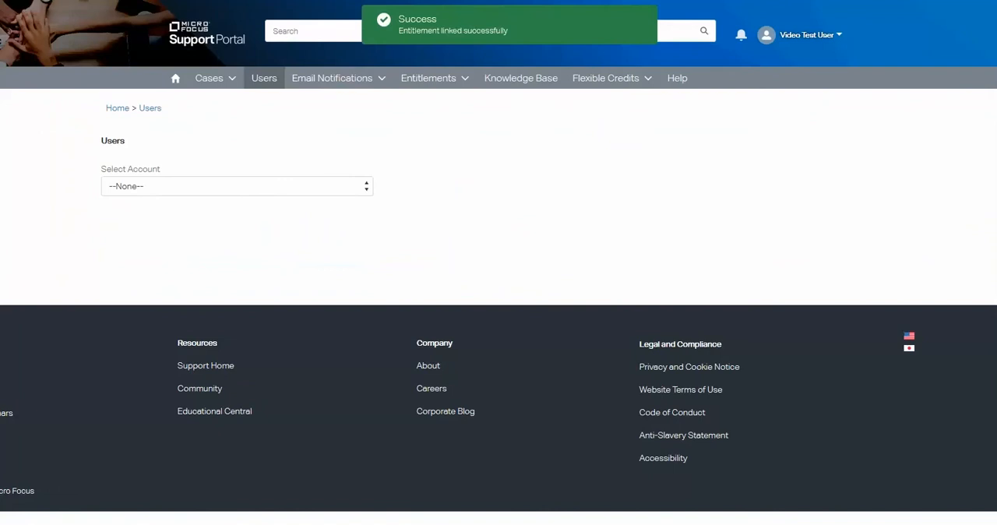
Reselect Micro Focus (Us) Inc, check A1 FullAccess among full-access contacts, then collapse the group
{"action": "left_click", "coordinate": [236, 186]}
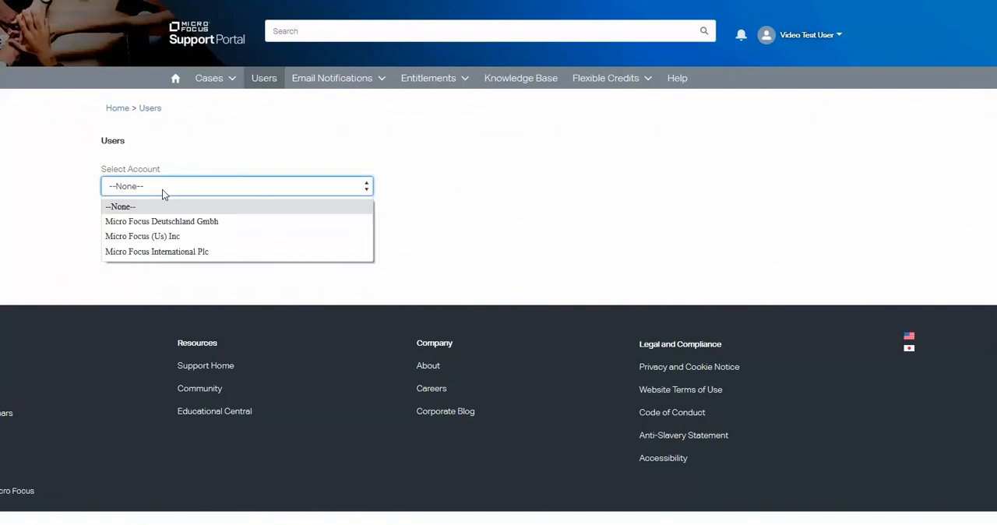
{"action": "left_click", "coordinate": [143, 236]}
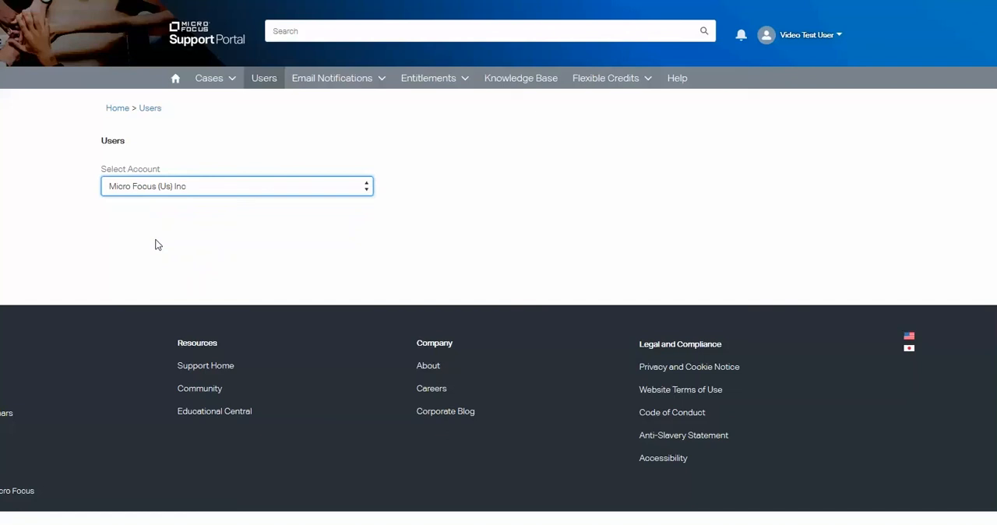
{"action": "left_click", "coordinate": [237, 185]}
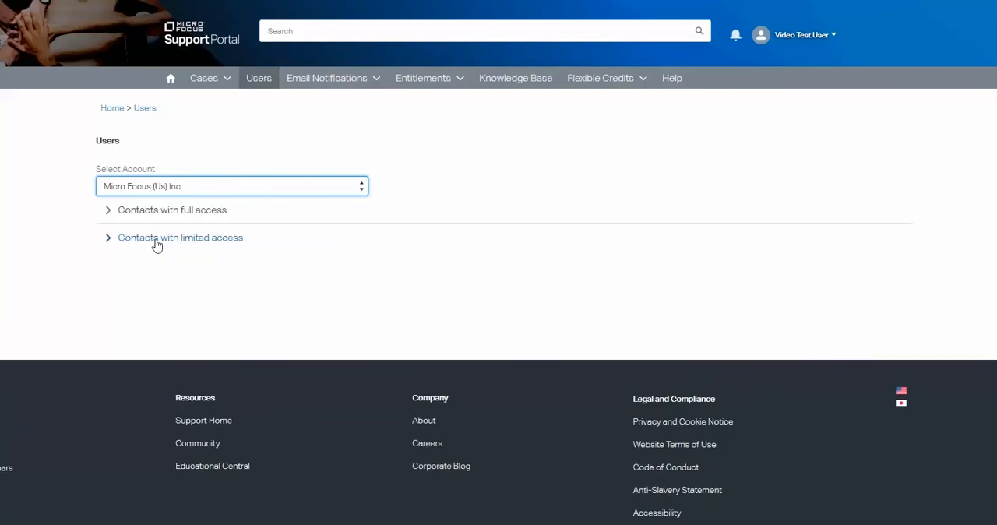
{"action": "left_click", "coordinate": [171, 209]}
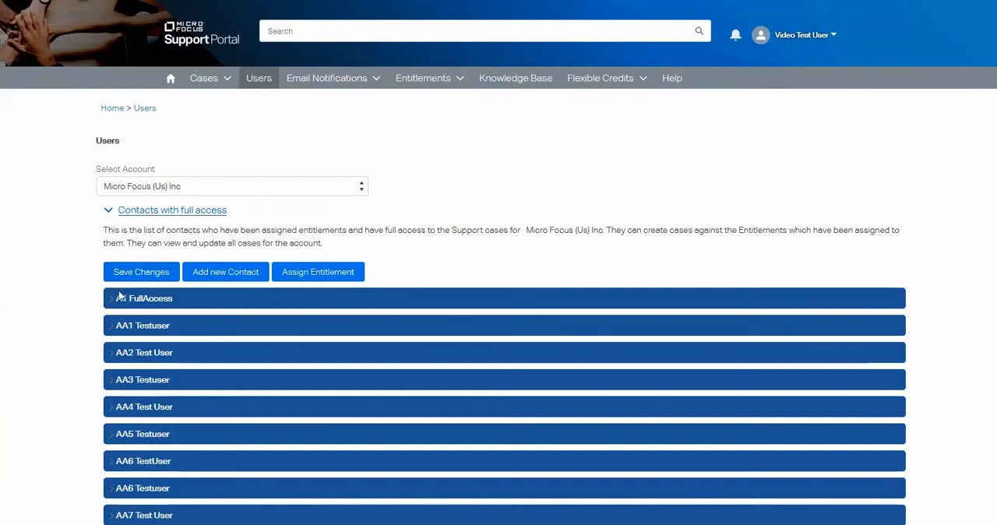
{"action": "left_click", "coordinate": [107, 210]}
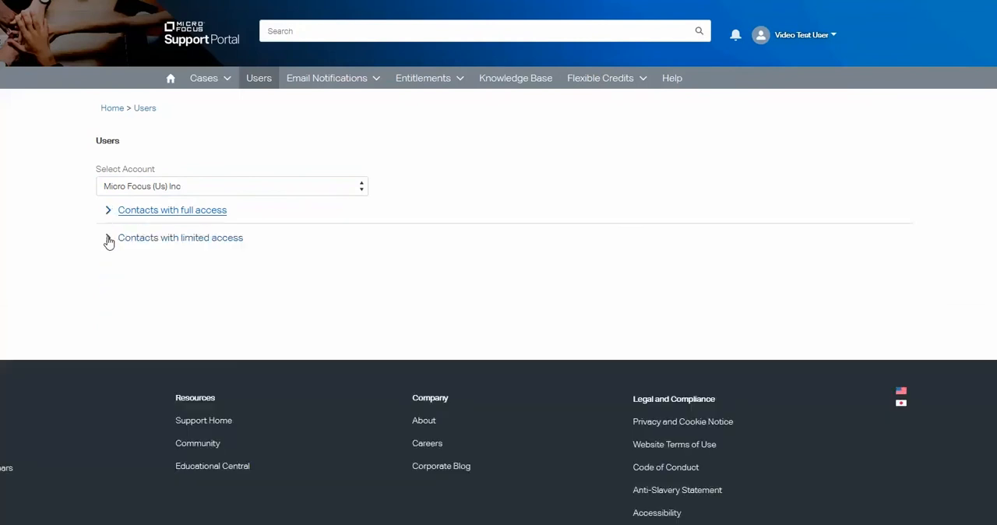
Expand the limited-access contacts group for Micro Focus (Us) Inc
{"action": "left_click", "coordinate": [108, 238]}
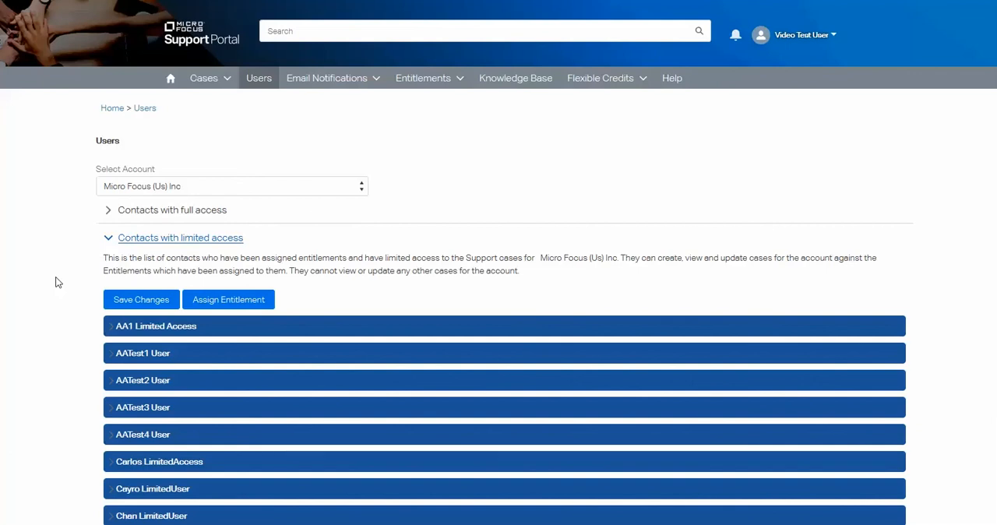
{"action": "mouse_move", "coordinate": [86, 281]}
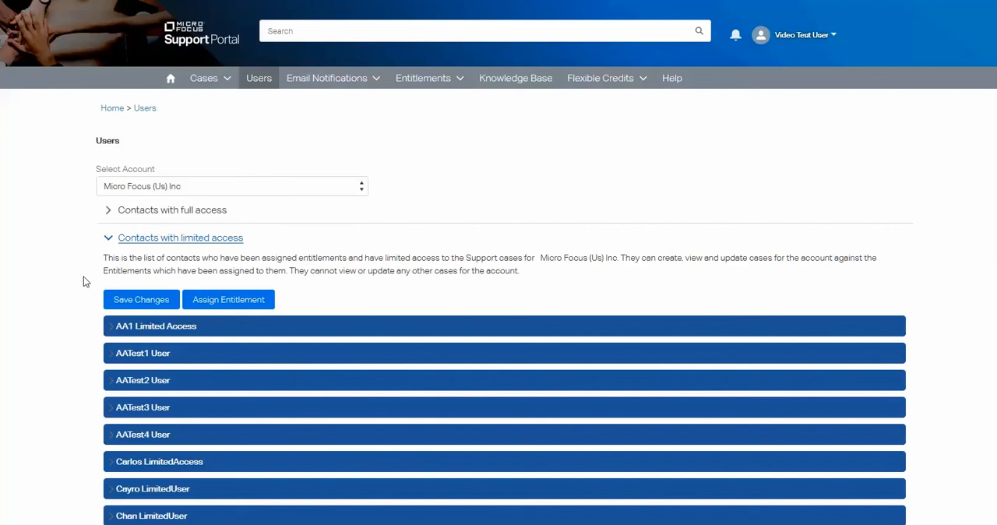
{"action": "mouse_move", "coordinate": [314, 299]}
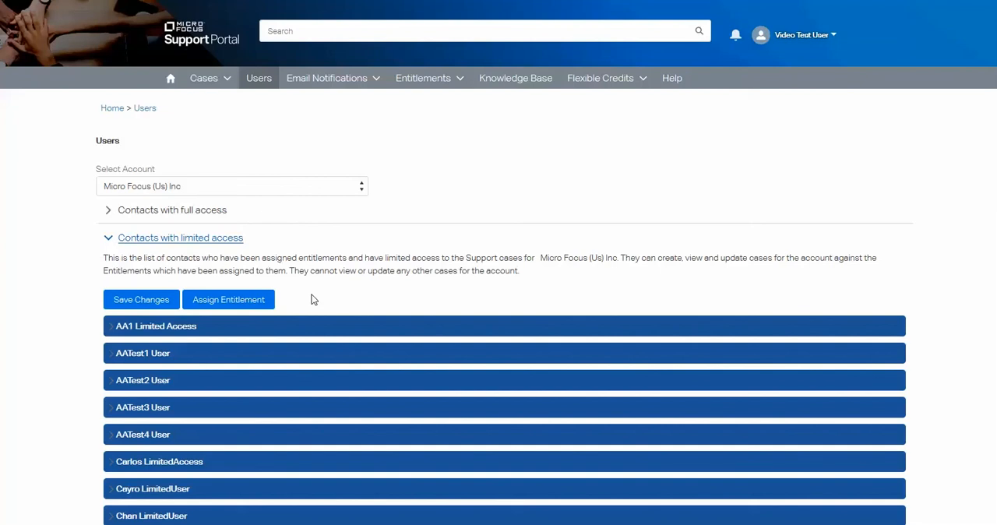
{"action": "mouse_move", "coordinate": [228, 299]}
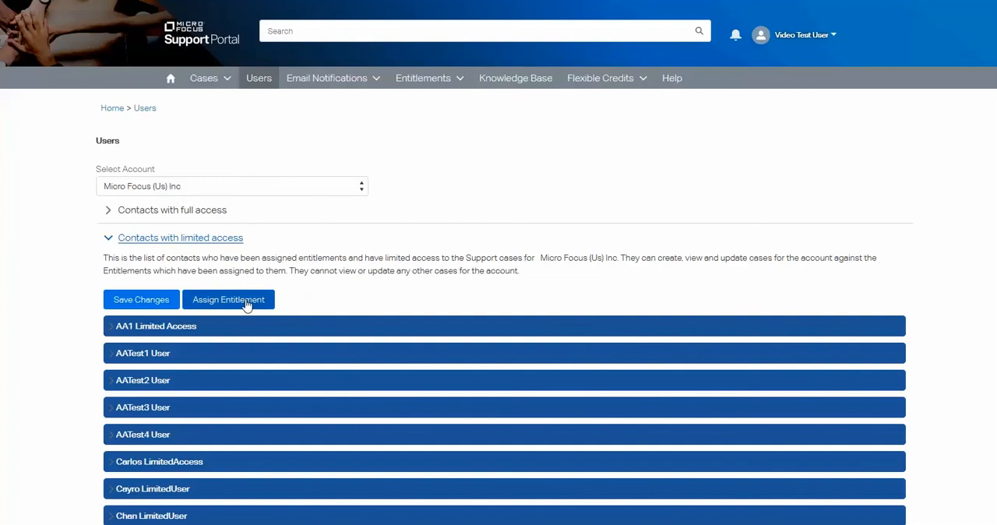
Assign the Solutions Business Manager and 2015 Orbix entitlements to A1 LimitedAccess and save
{"action": "left_click", "coordinate": [228, 299]}
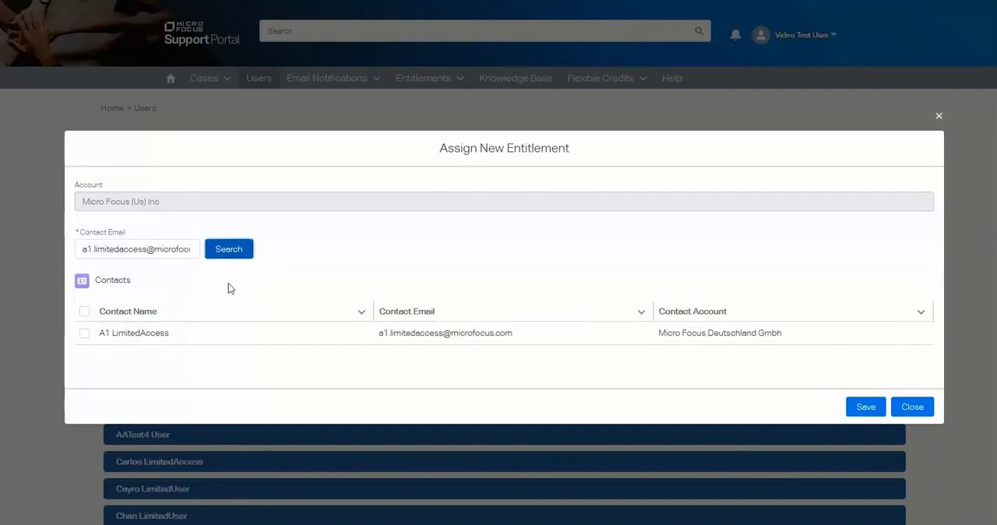
{"action": "left_click", "coordinate": [84, 332]}
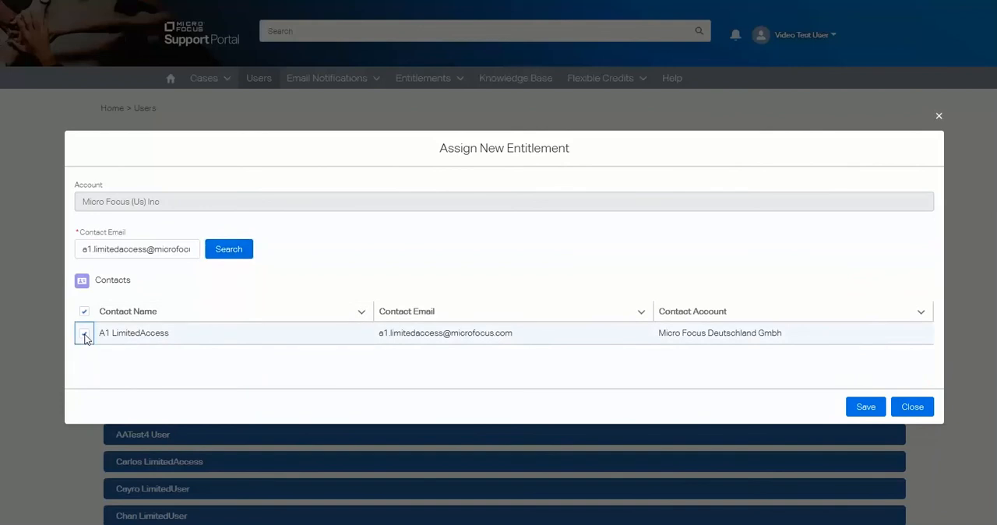
{"action": "left_click", "coordinate": [84, 333]}
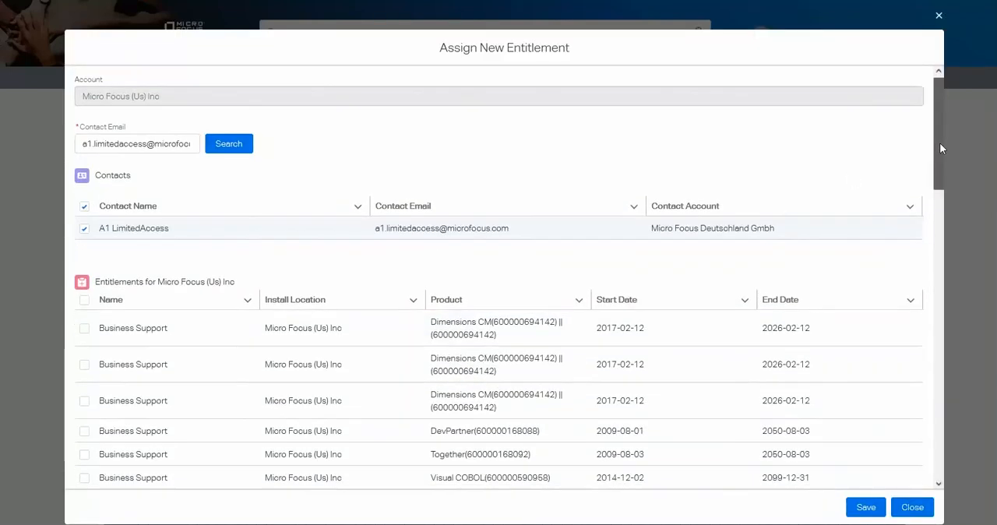
{"action": "scroll", "scroll_direction": "down", "scroll_amount": 3}
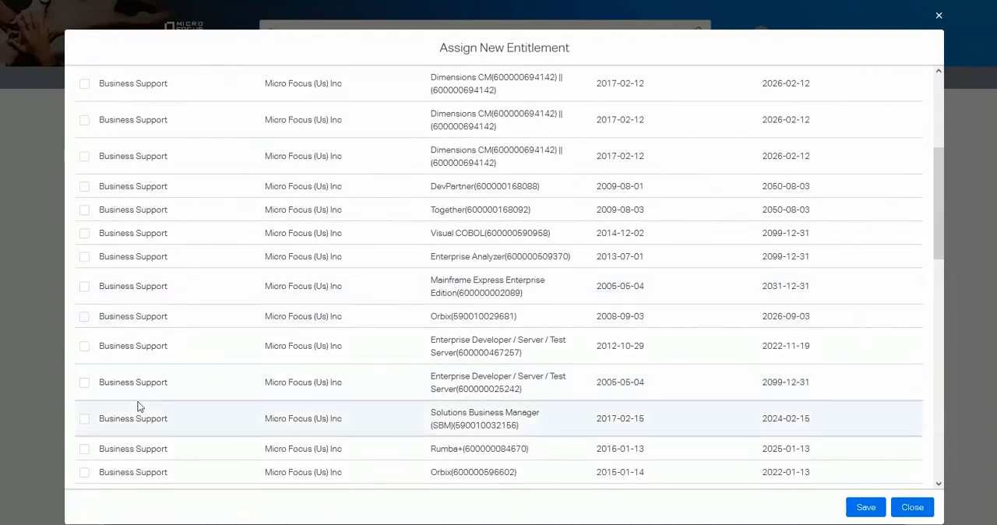
{"action": "left_click", "coordinate": [84, 418]}
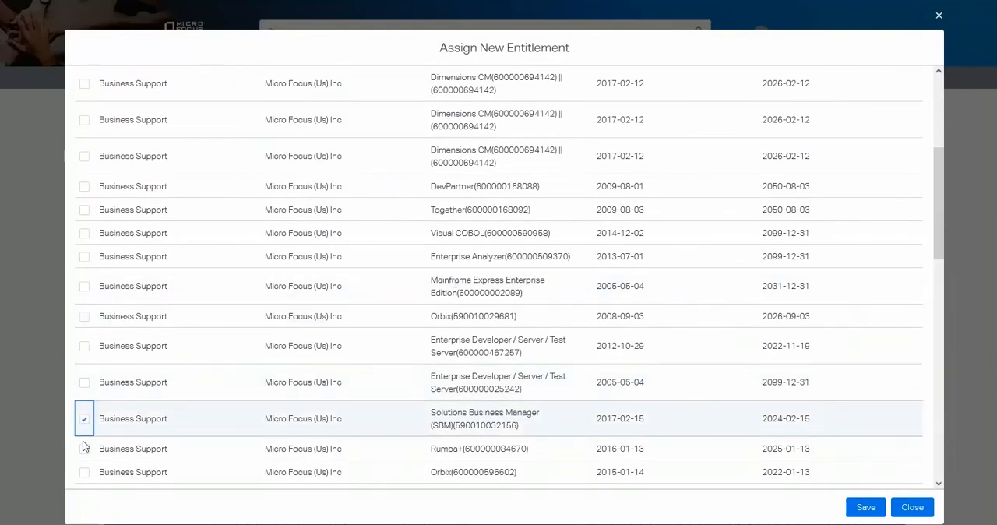
{"action": "left_click", "coordinate": [84, 472]}
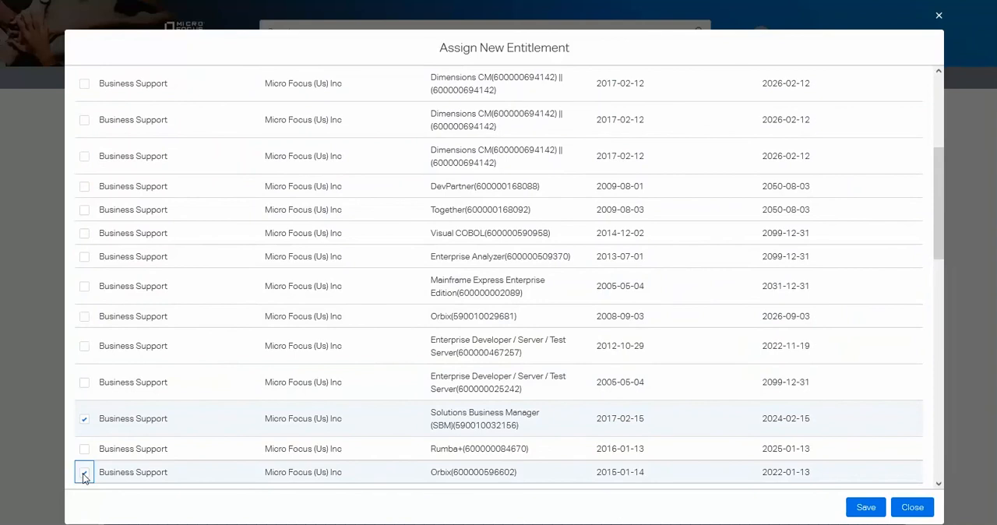
{"action": "left_click", "coordinate": [84, 472]}
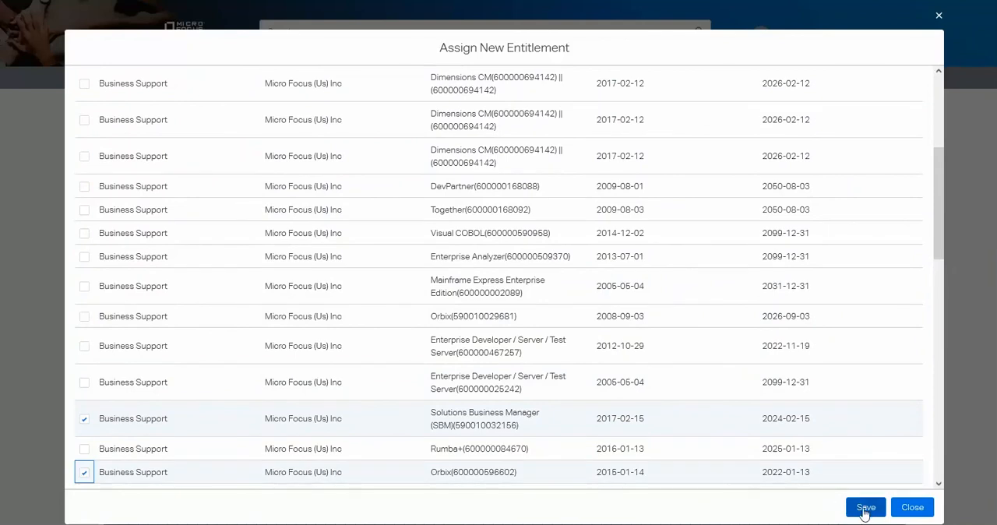
{"action": "left_click", "coordinate": [865, 507]}
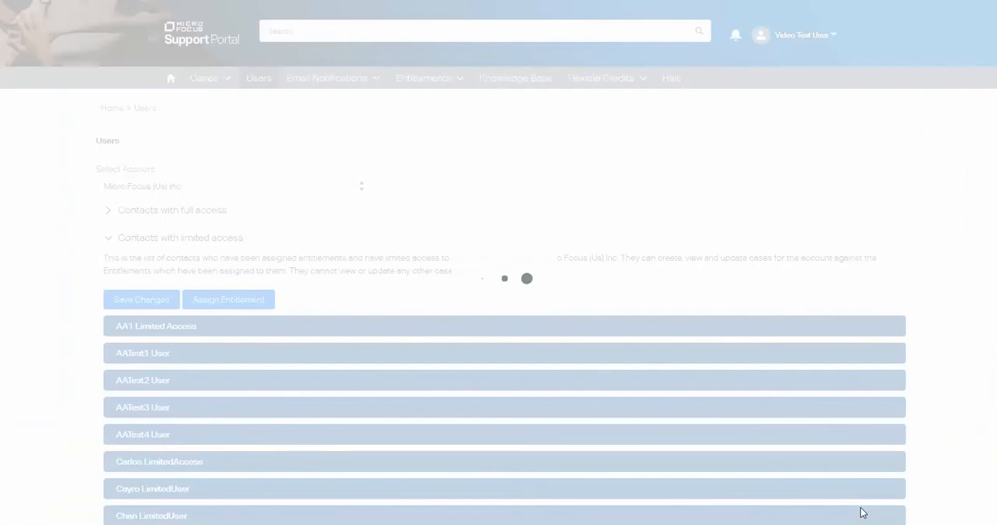
Reselect Micro Focus (Us) Inc and expand the limited-access and full-access contact groups
{"action": "left_click", "coordinate": [229, 299]}
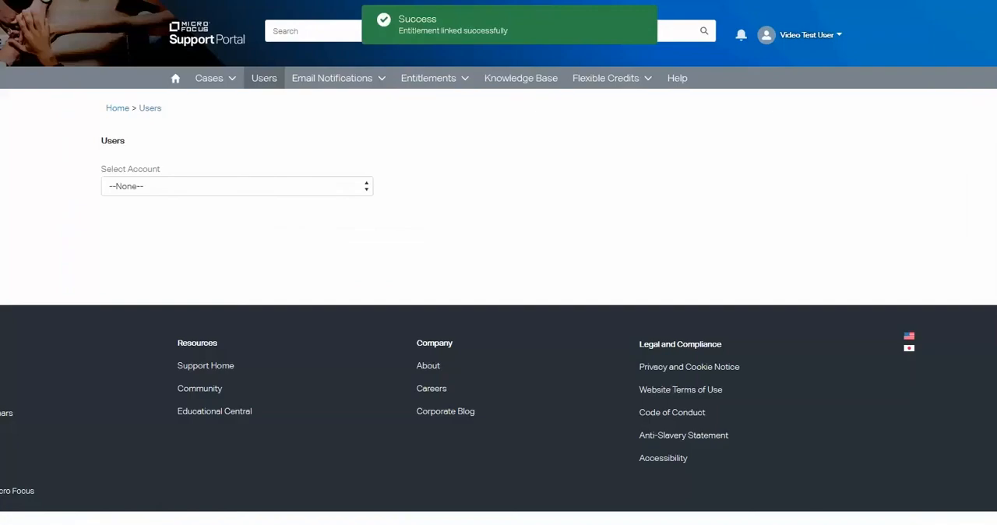
{"action": "mouse_move", "coordinate": [498, 40]}
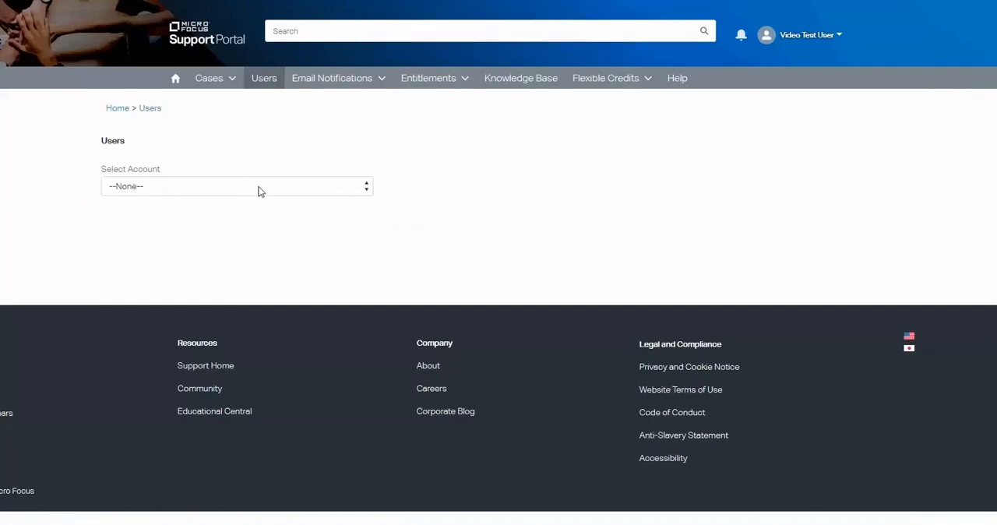
{"action": "left_click", "coordinate": [234, 185]}
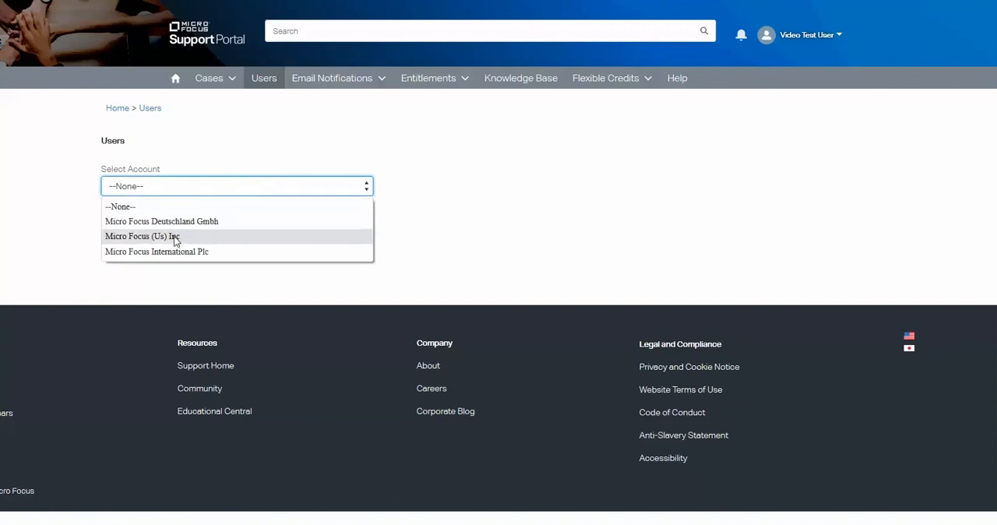
{"action": "left_click", "coordinate": [142, 236]}
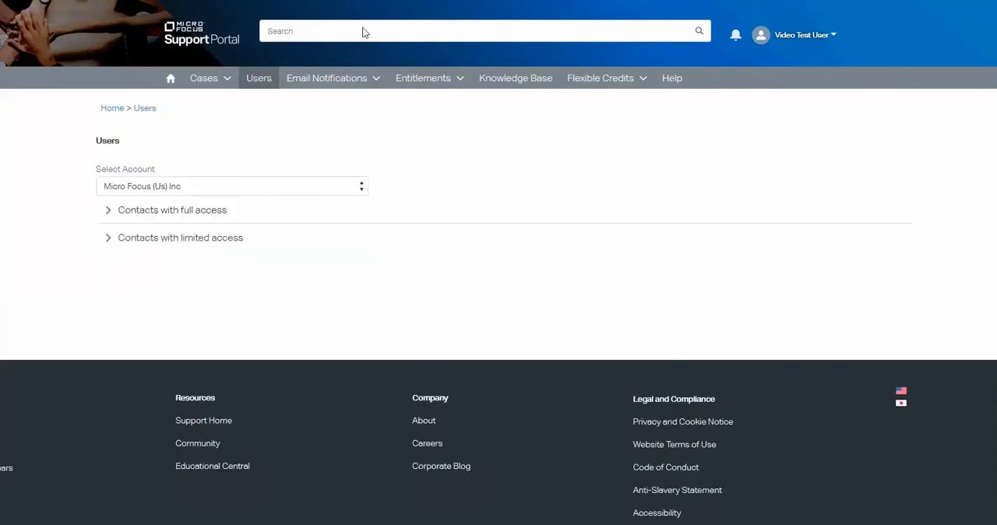
{"action": "left_click", "coordinate": [109, 237]}
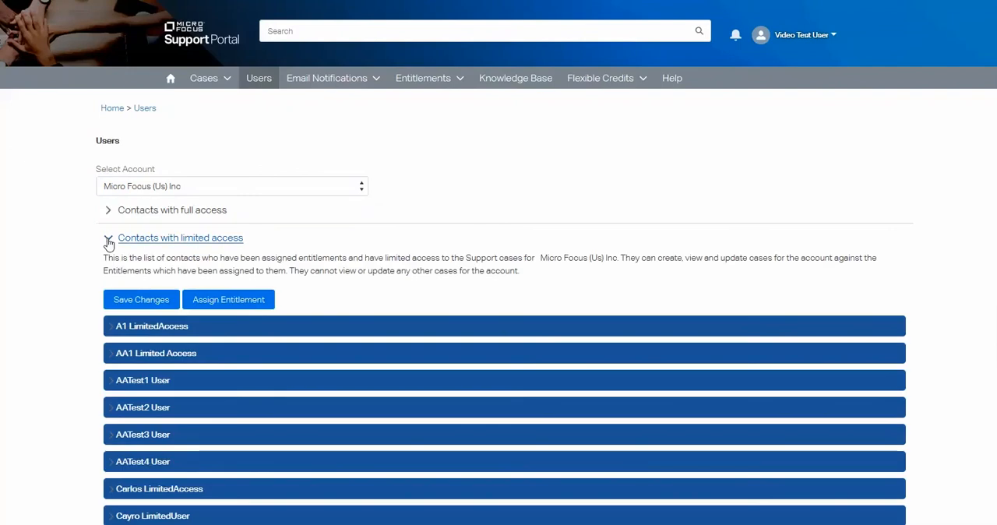
{"action": "left_click", "coordinate": [108, 238]}
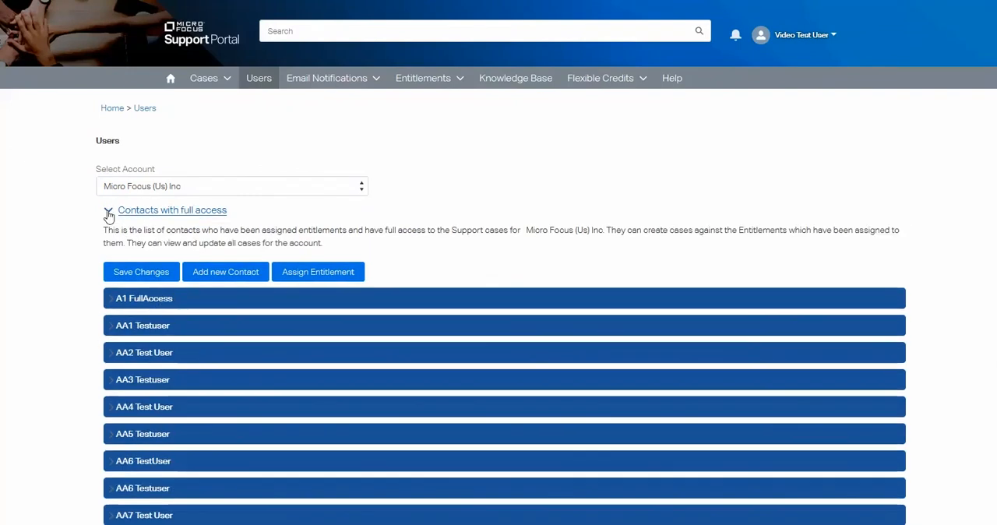
Expand A1 FullAccess, try setting its access level to Admin, revert to User and cancel
{"action": "left_click", "coordinate": [108, 210]}
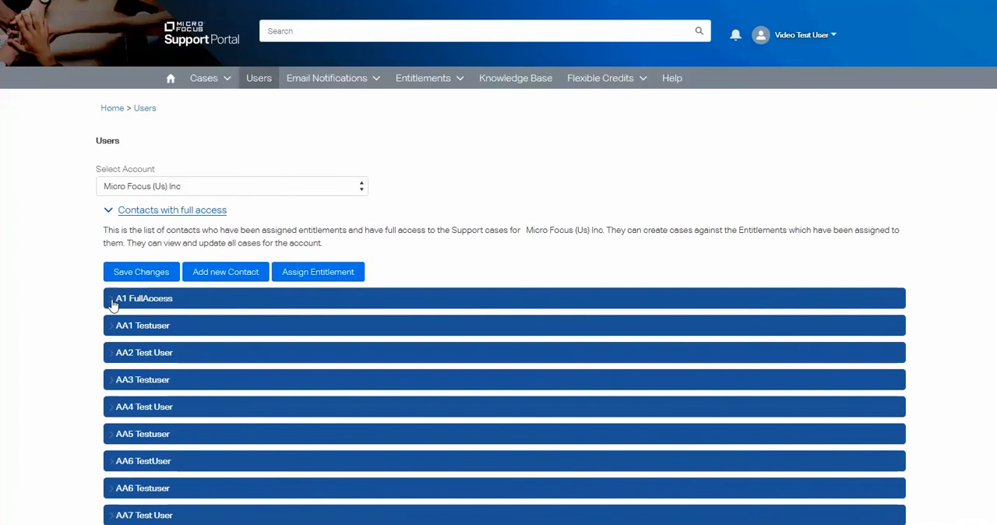
{"action": "left_click", "coordinate": [143, 298]}
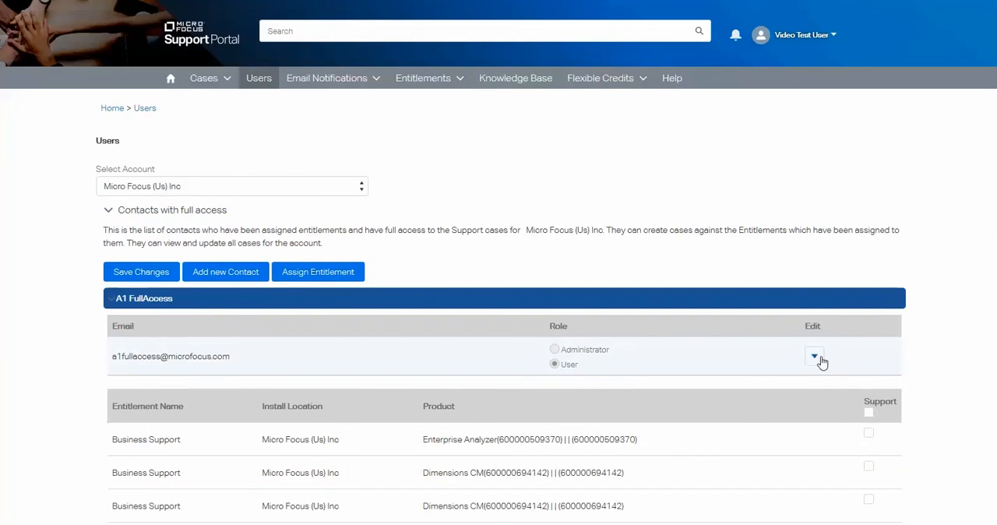
{"action": "left_click", "coordinate": [815, 359]}
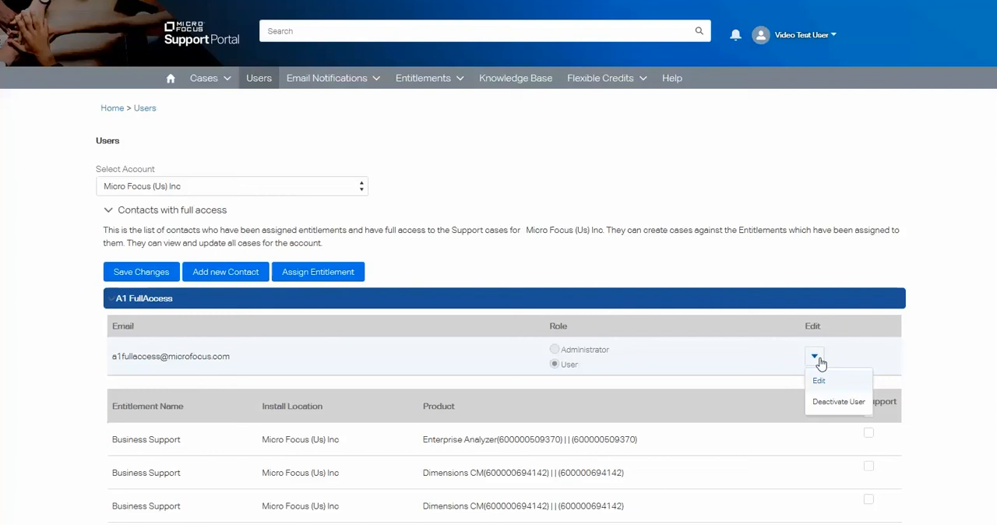
{"action": "left_click", "coordinate": [819, 380]}
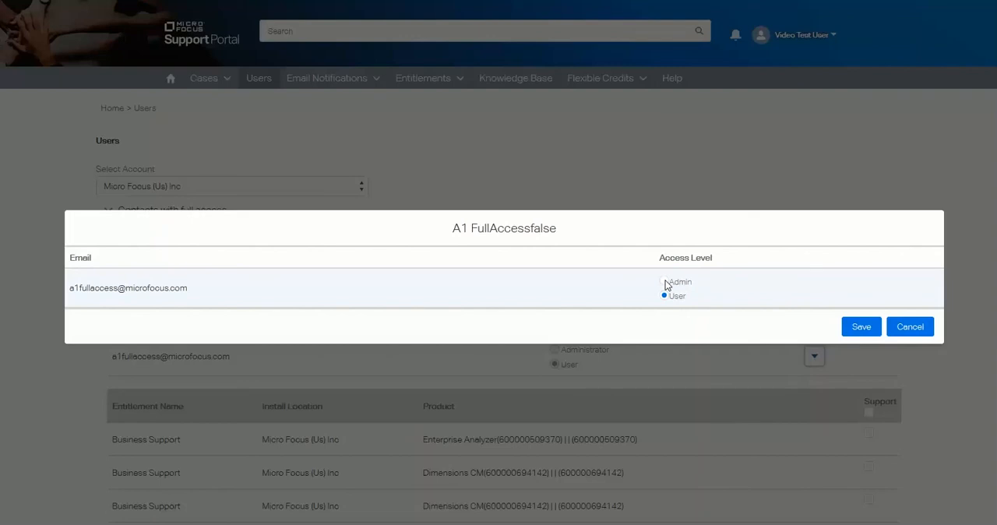
{"action": "left_click", "coordinate": [664, 281]}
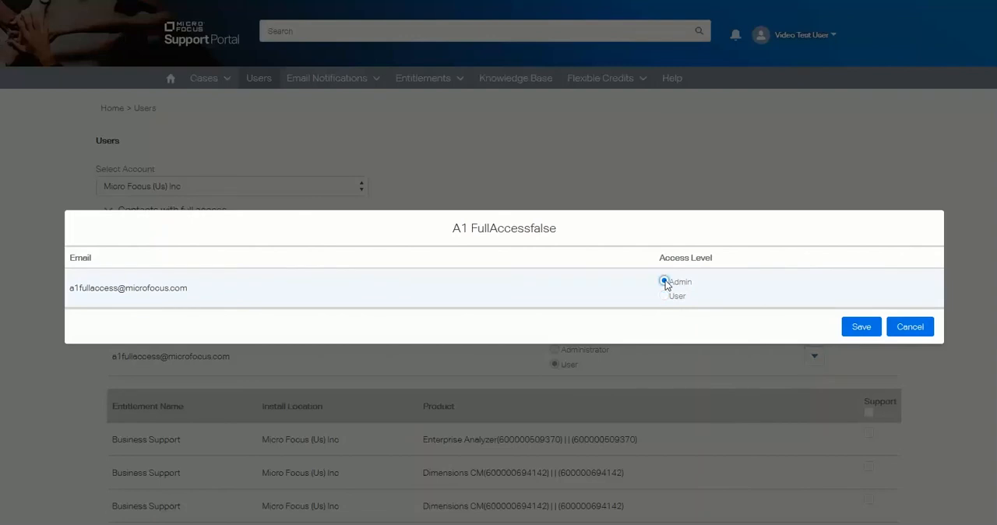
{"action": "left_click", "coordinate": [663, 295]}
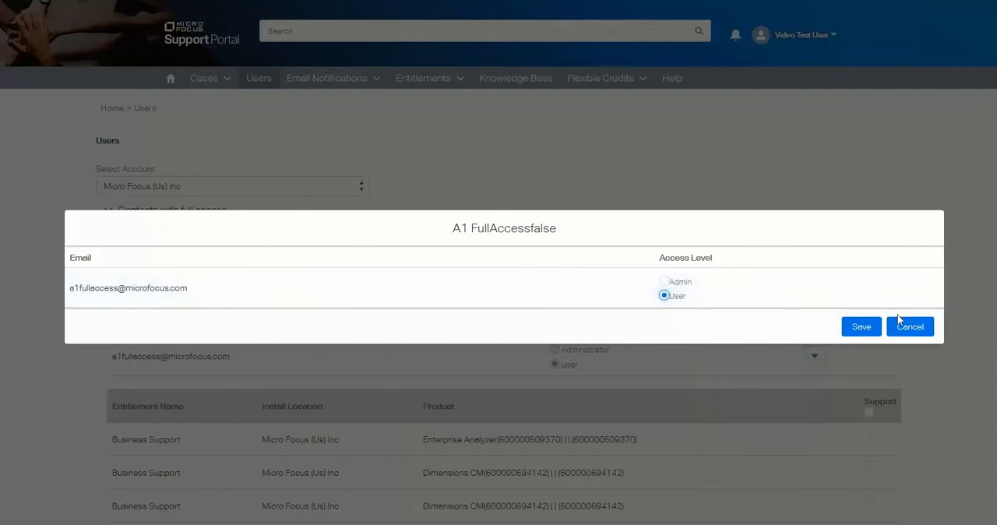
{"action": "left_click", "coordinate": [910, 326]}
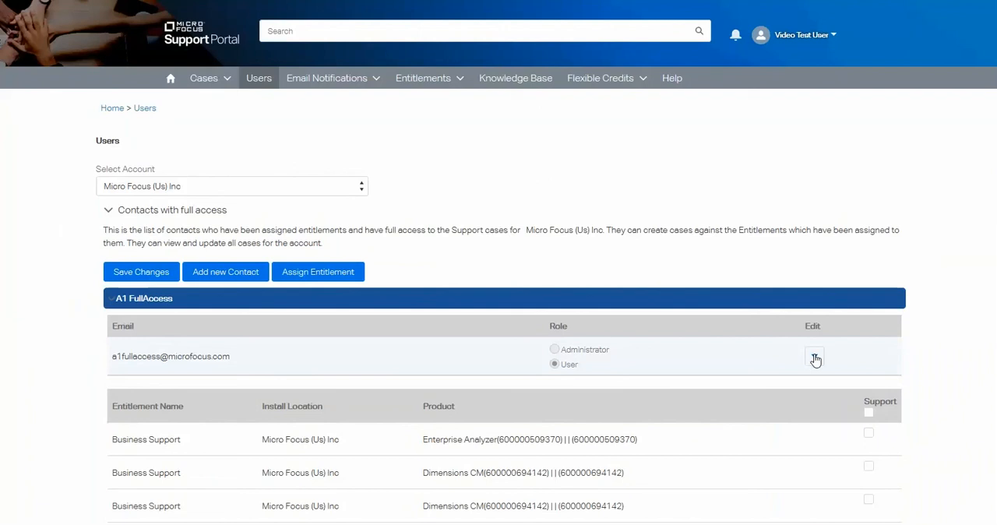
{"action": "left_click", "coordinate": [814, 356]}
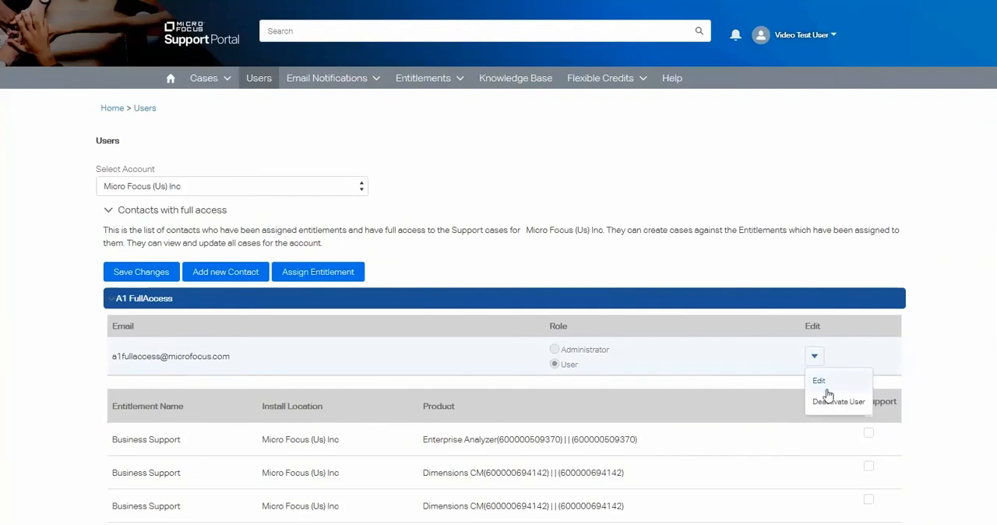
{"action": "mouse_move", "coordinate": [830, 406]}
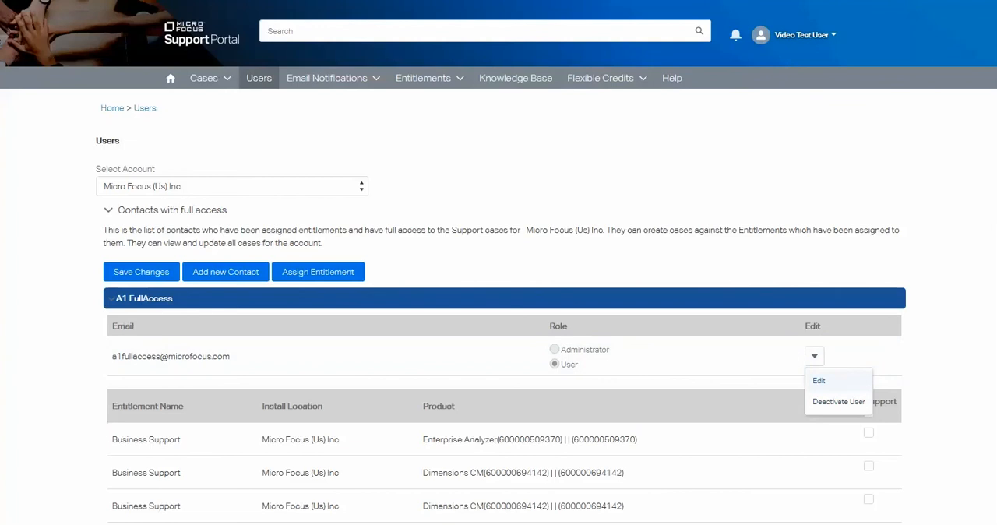
Close the Edit options dropdown on the A1 FullAccess contact
{"action": "left_click", "coordinate": [815, 356]}
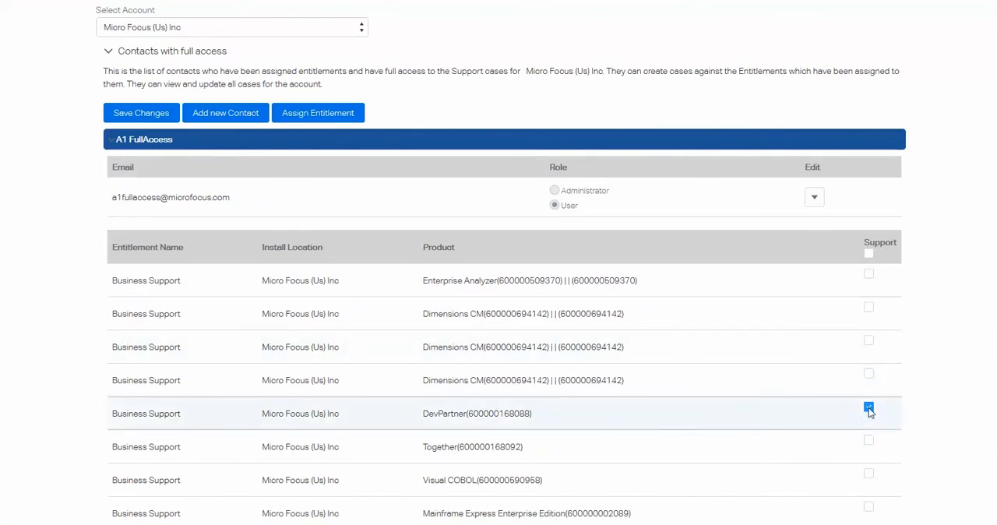
Move A1 FullAccess's Support tick from DevPartner to the third Dimensions CM entitlement and save
{"action": "left_click", "coordinate": [869, 407]}
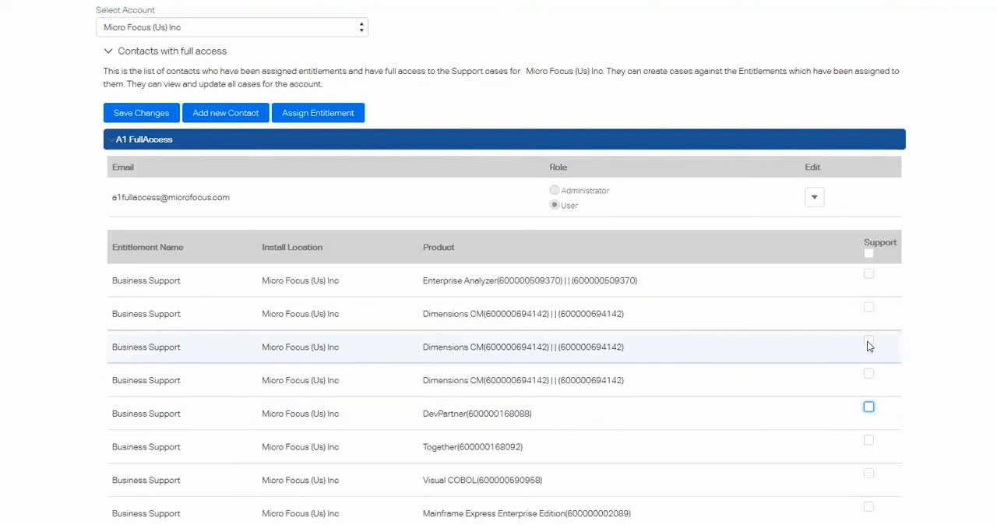
{"action": "left_click", "coordinate": [868, 340]}
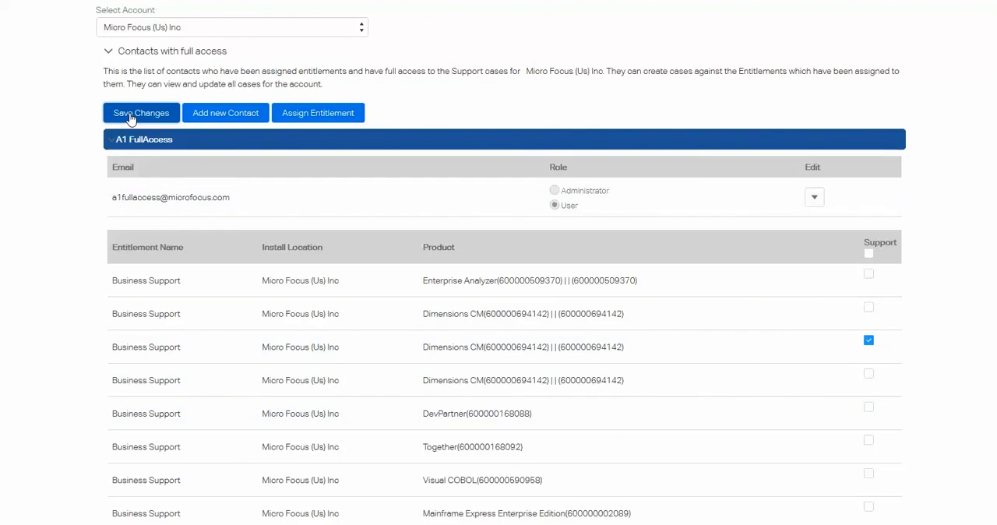
{"action": "left_click", "coordinate": [141, 113]}
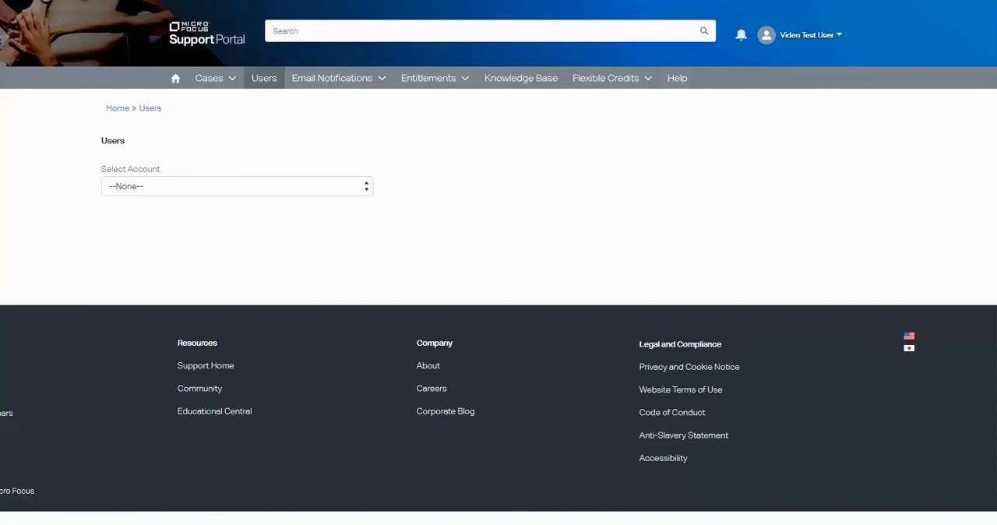
{"action": "mouse_move", "coordinate": [434, 78]}
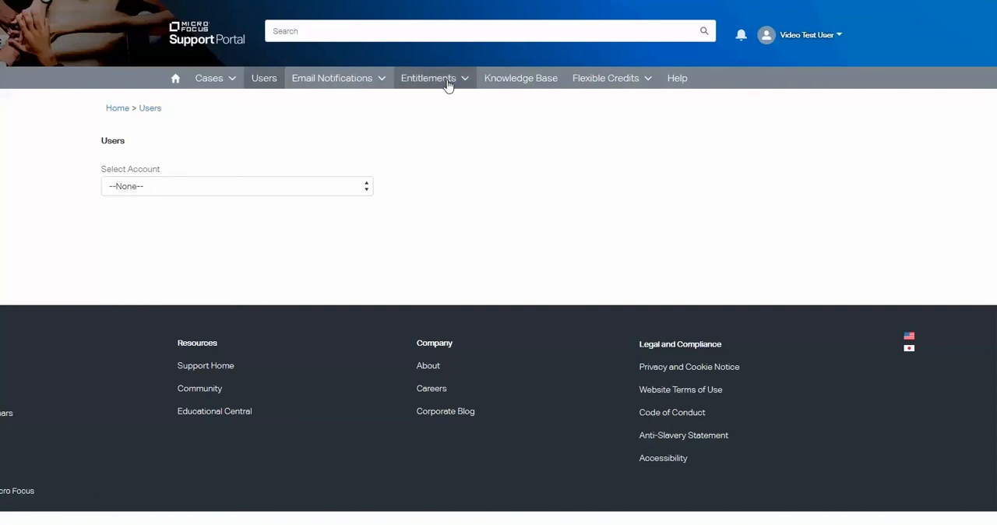
Go to Entitlements > Entitlement Requests to list the pending Business Support request E-00004
{"action": "left_click", "coordinate": [428, 78]}
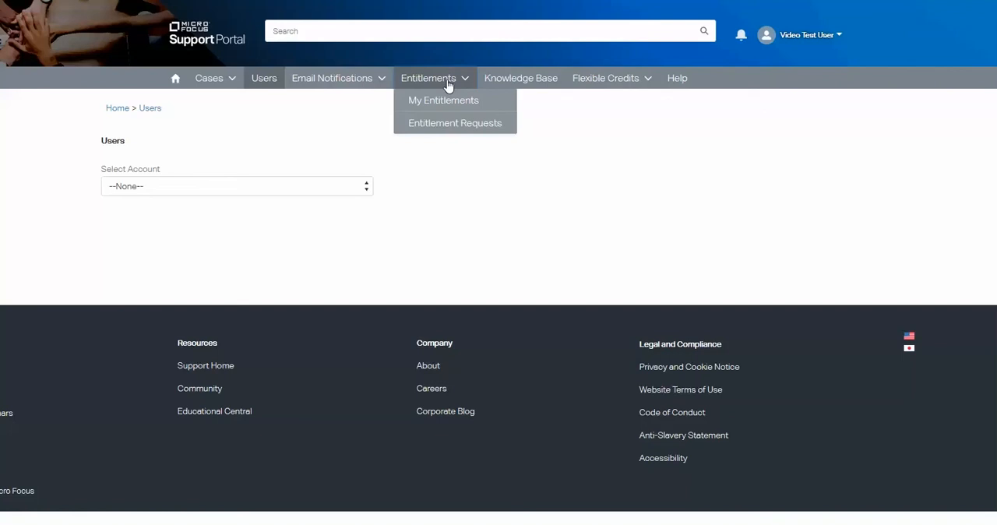
{"action": "mouse_move", "coordinate": [455, 123]}
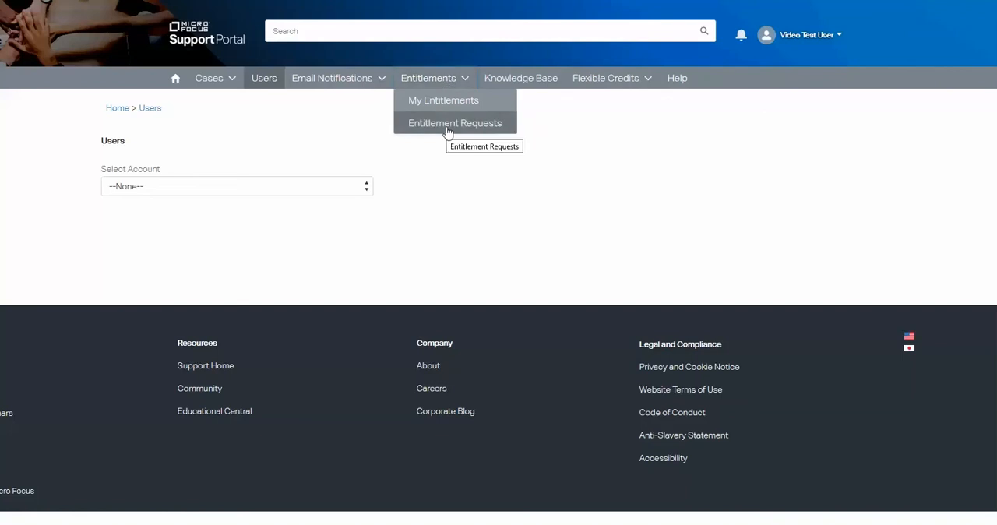
{"action": "left_click", "coordinate": [455, 123]}
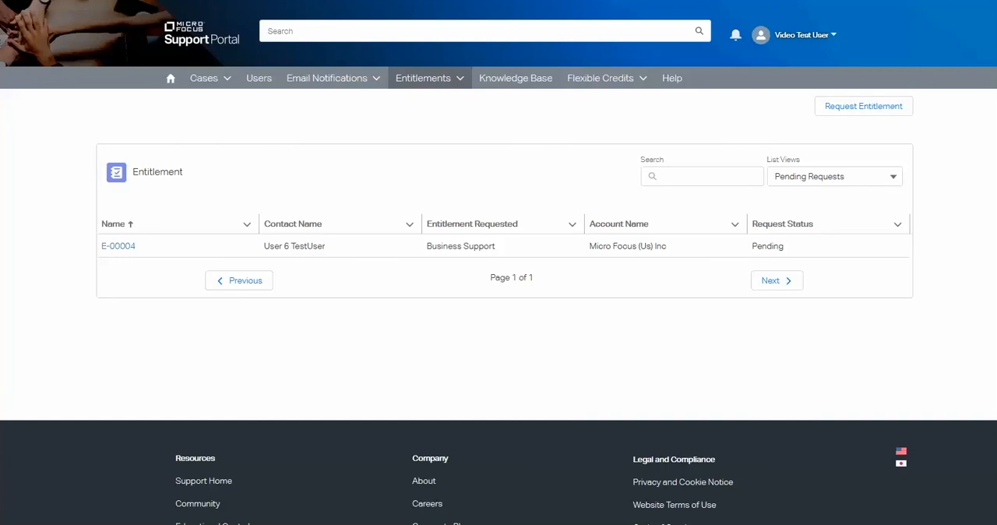
{"action": "mouse_move", "coordinate": [395, 51]}
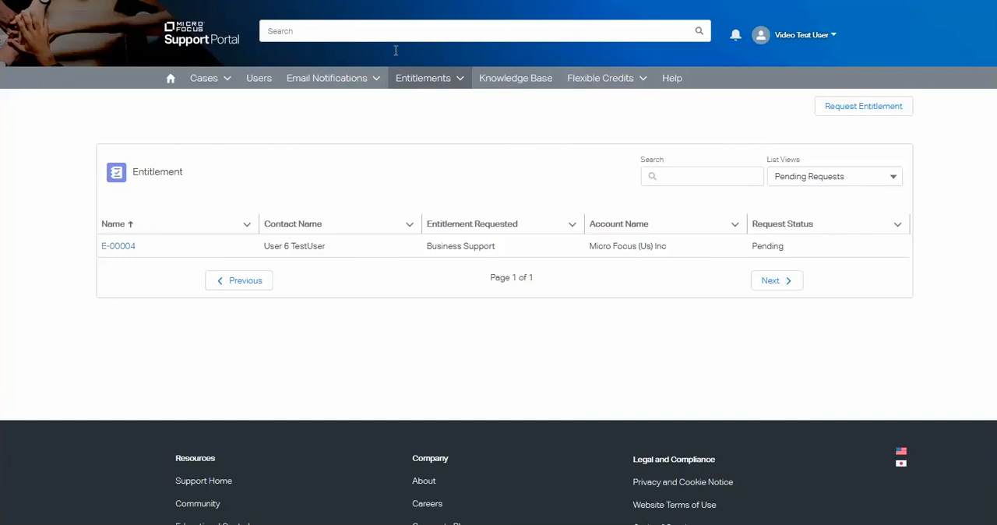
{"action": "mouse_move", "coordinate": [423, 78]}
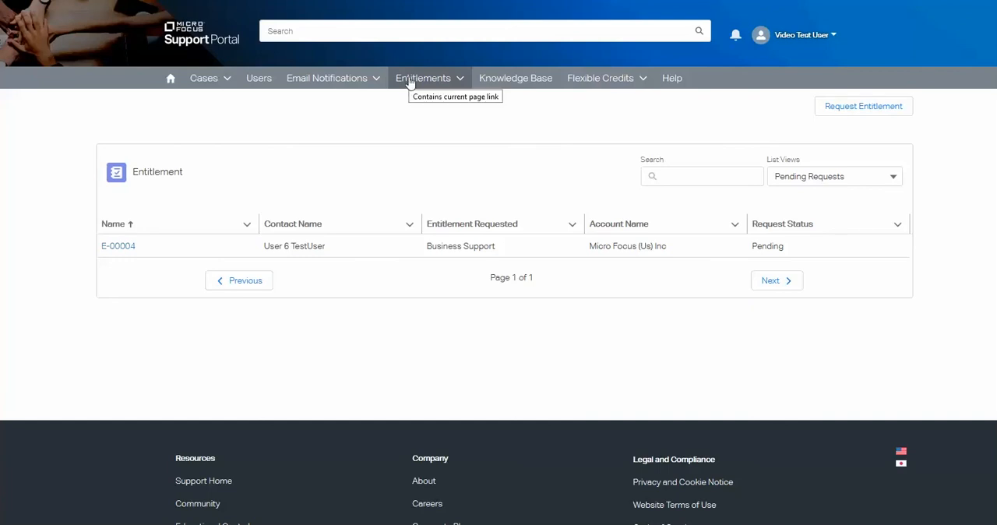
{"action": "mouse_move", "coordinate": [868, 193]}
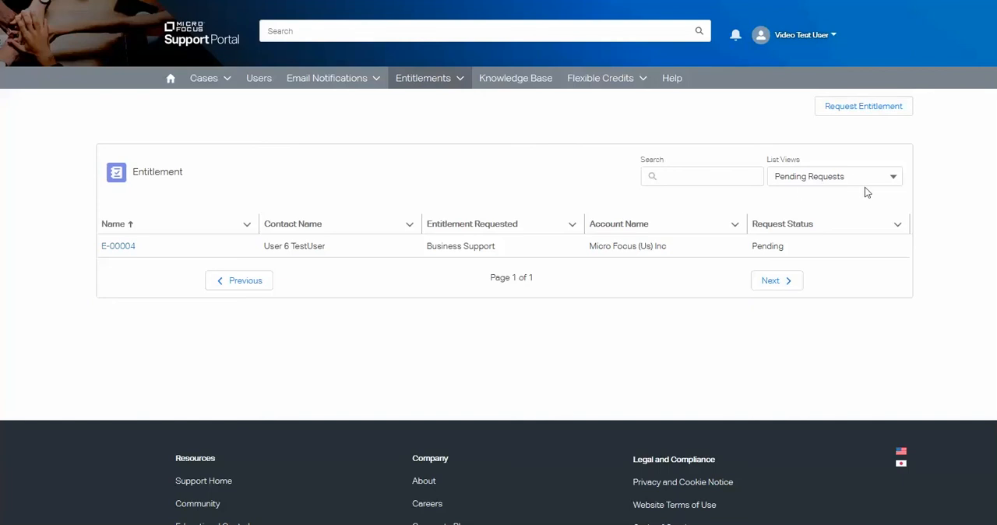
{"action": "mouse_move", "coordinate": [892, 178]}
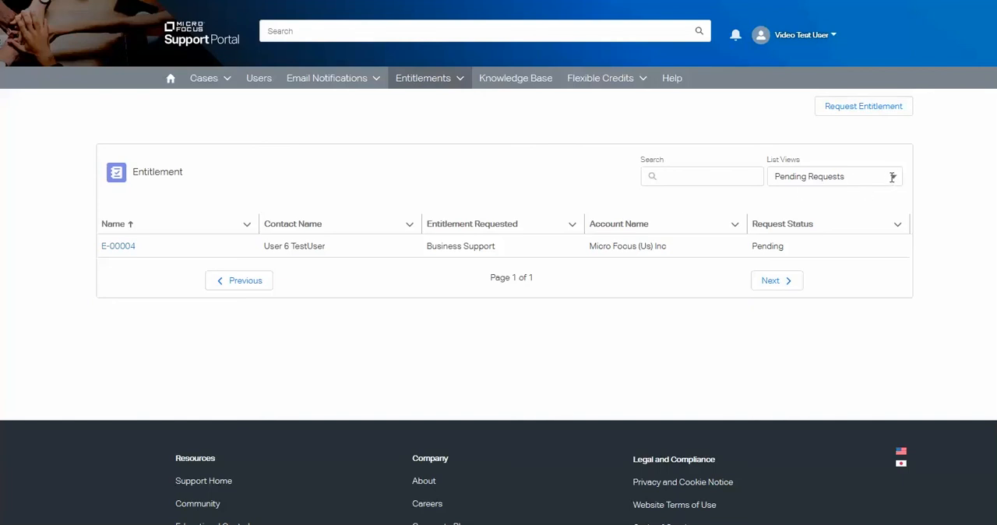
{"action": "left_click", "coordinate": [834, 176]}
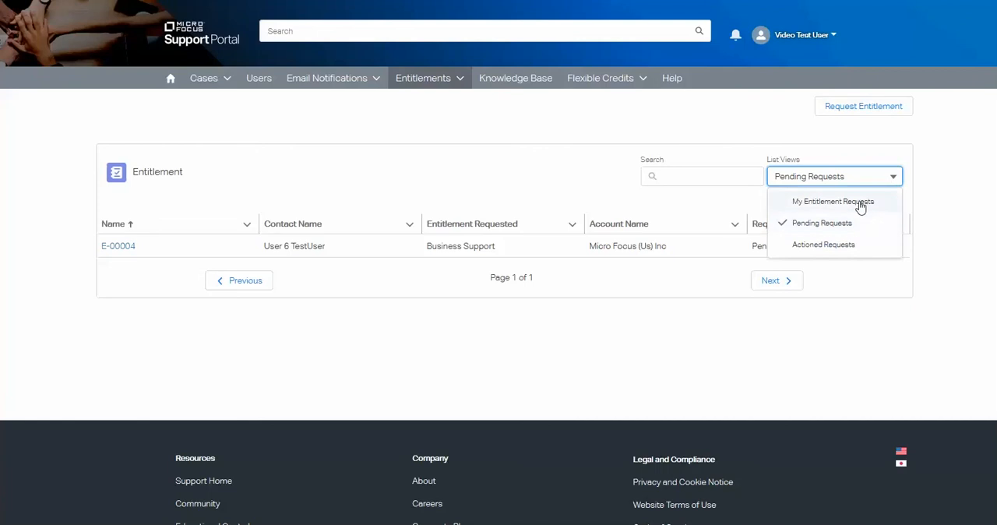
{"action": "mouse_move", "coordinate": [861, 203]}
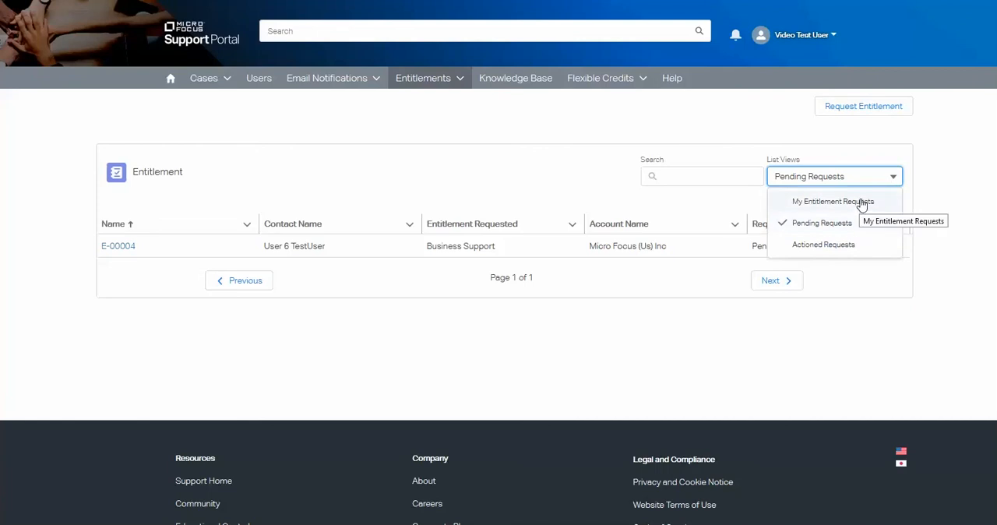
{"action": "mouse_move", "coordinate": [822, 224]}
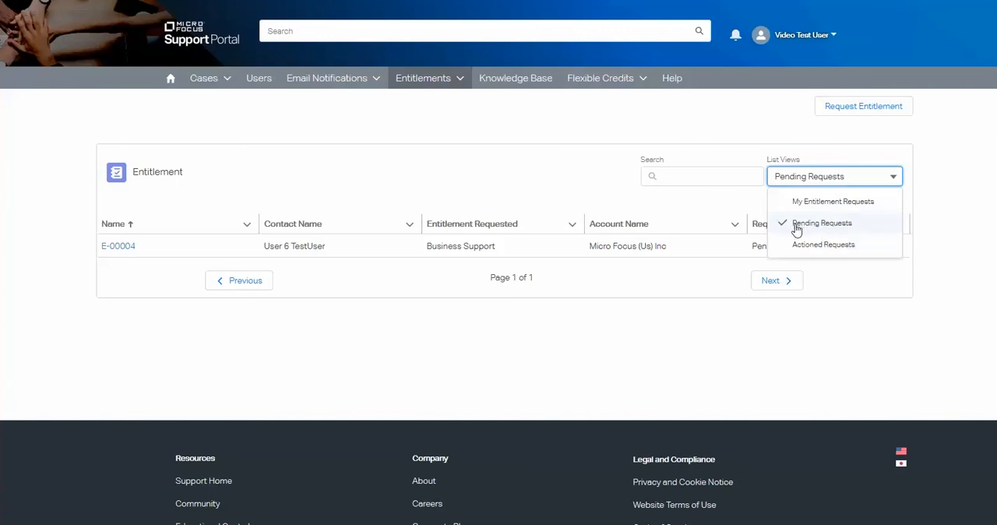
{"action": "left_click", "coordinate": [822, 223]}
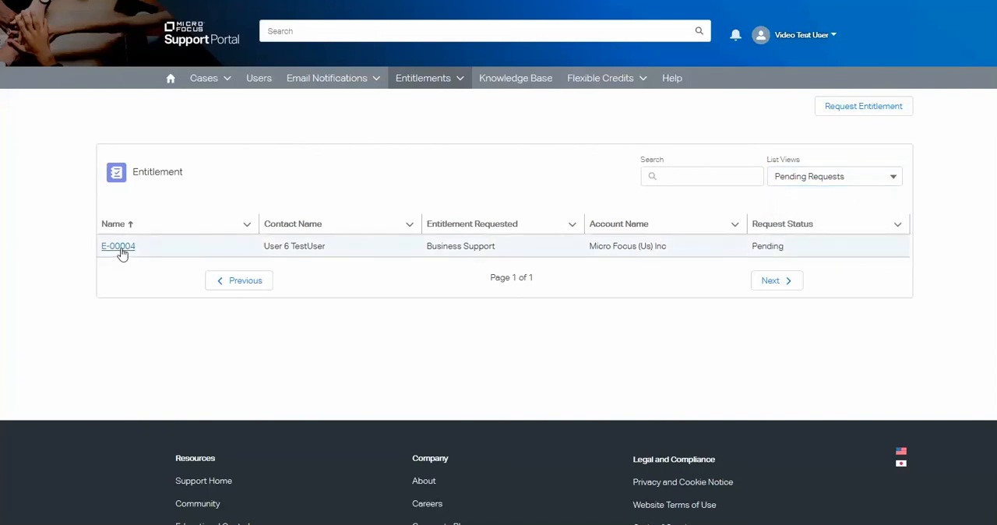
{"action": "mouse_move", "coordinate": [119, 246]}
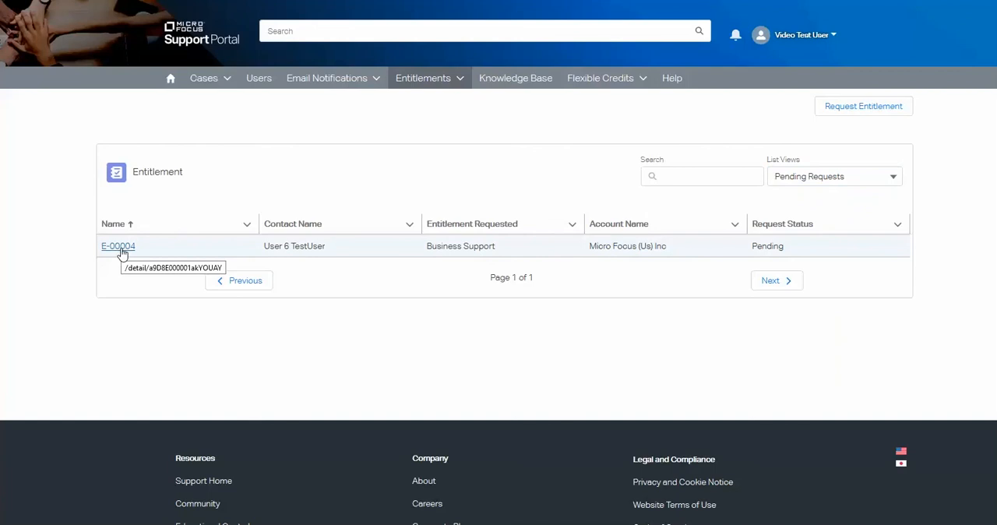
Open the E-00004 Business Support request record from the Name column
{"action": "left_click", "coordinate": [118, 246]}
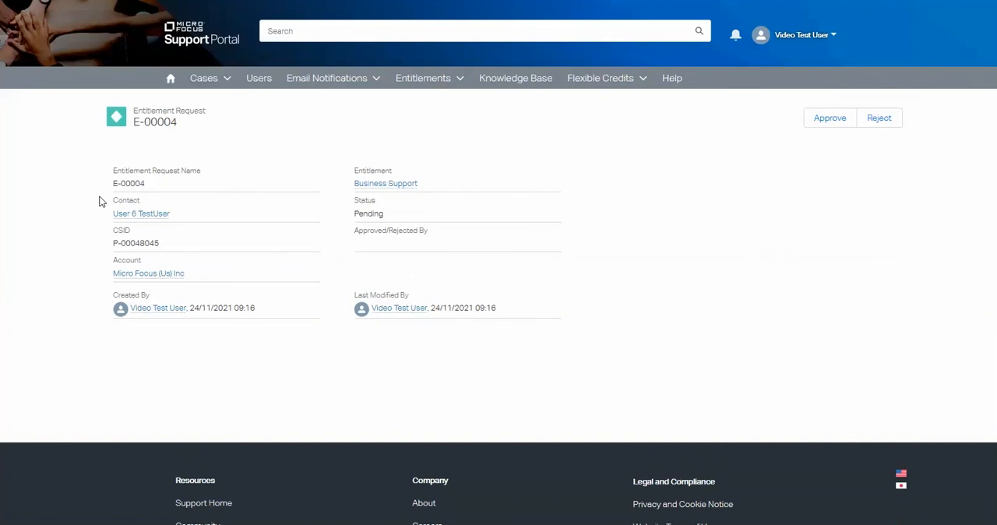
{"action": "mouse_move", "coordinate": [110, 218]}
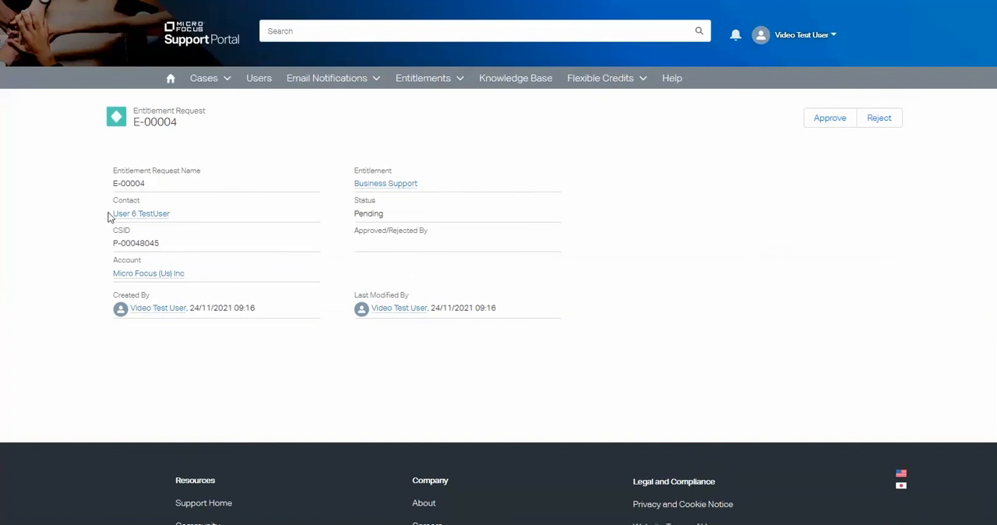
{"action": "mouse_move", "coordinate": [112, 217]}
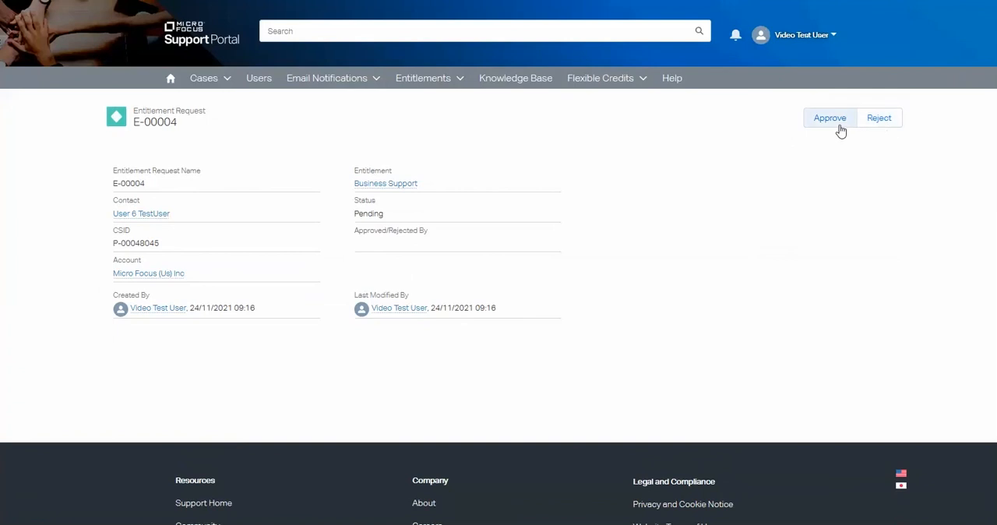
{"action": "mouse_move", "coordinate": [845, 123]}
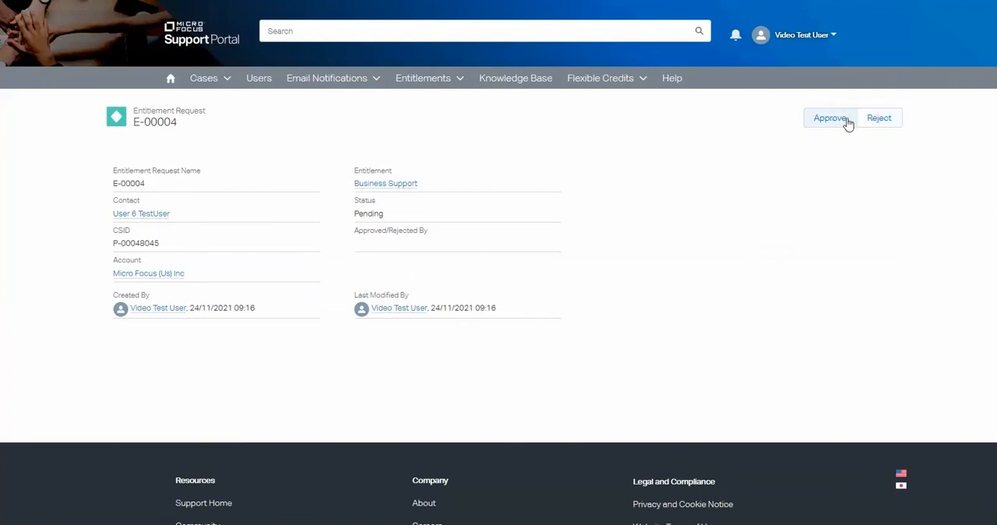
{"action": "mouse_move", "coordinate": [478, 100]}
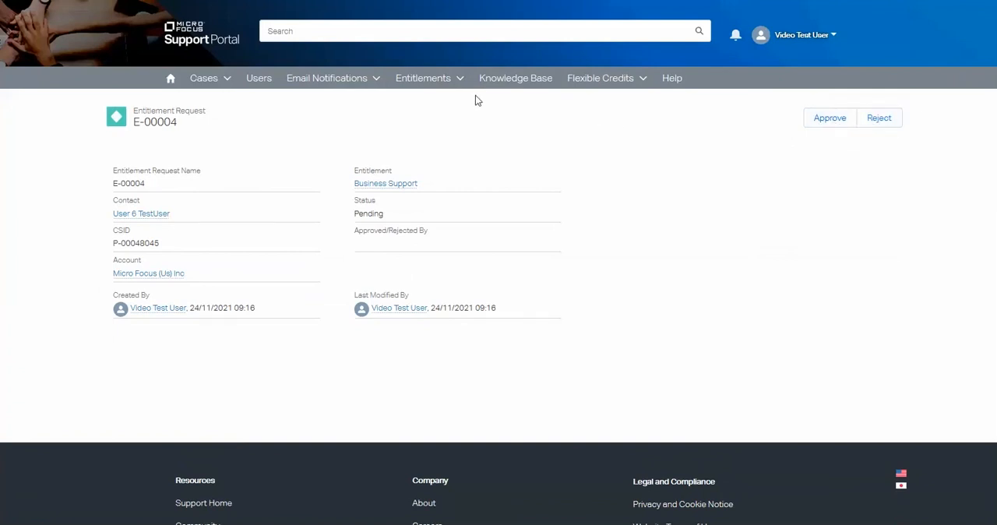
Return to Entitlement Requests, switch to the Actioned Requests view, and open E-00003
{"action": "left_click", "coordinate": [423, 78]}
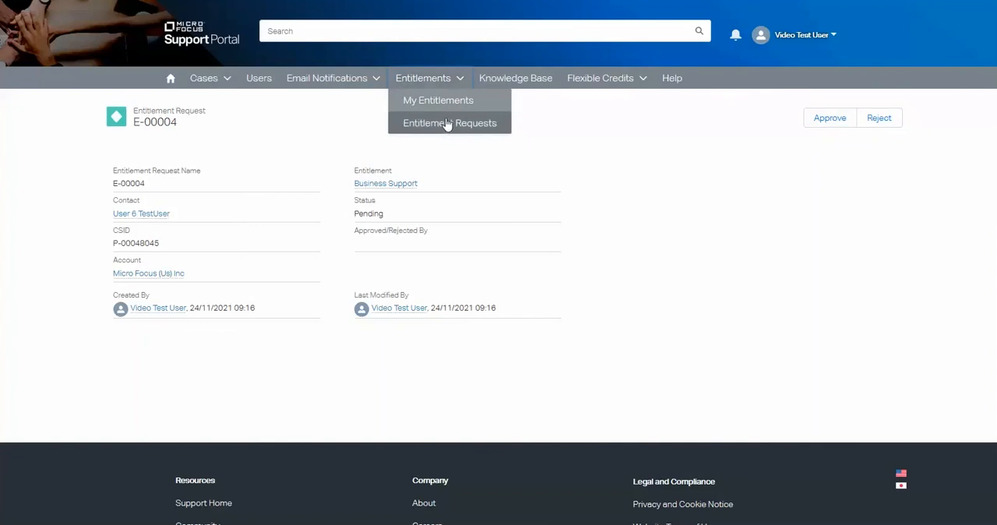
{"action": "left_click", "coordinate": [450, 122]}
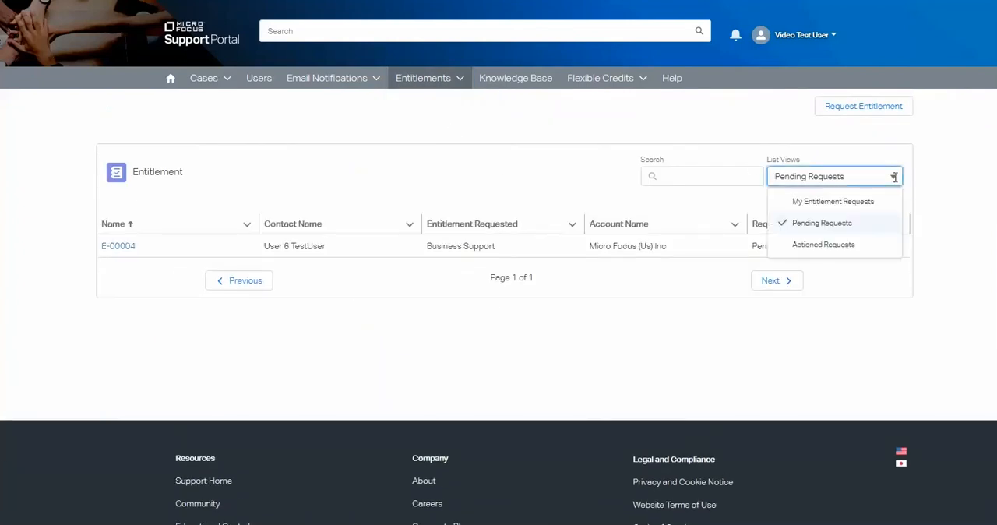
{"action": "left_click", "coordinate": [823, 244]}
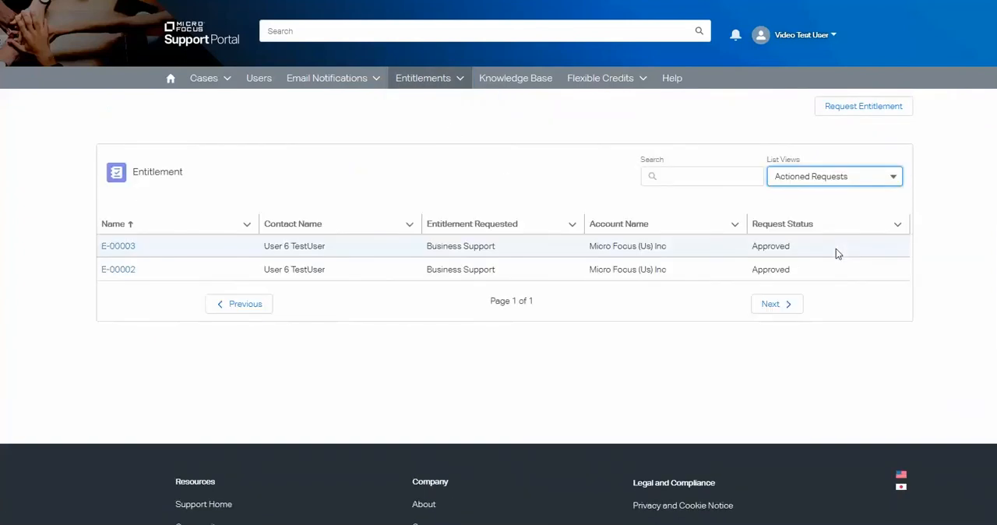
{"action": "left_click", "coordinate": [293, 224]}
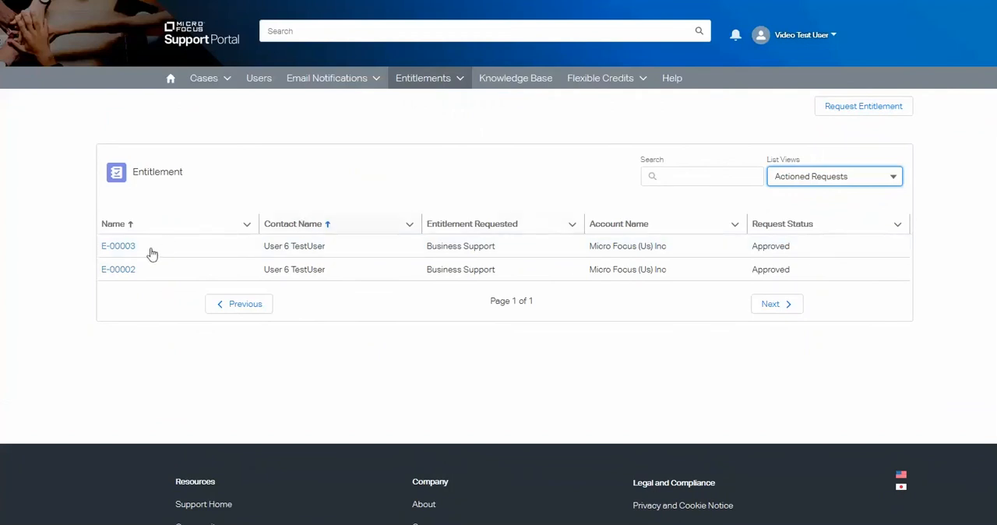
{"action": "left_click", "coordinate": [118, 245]}
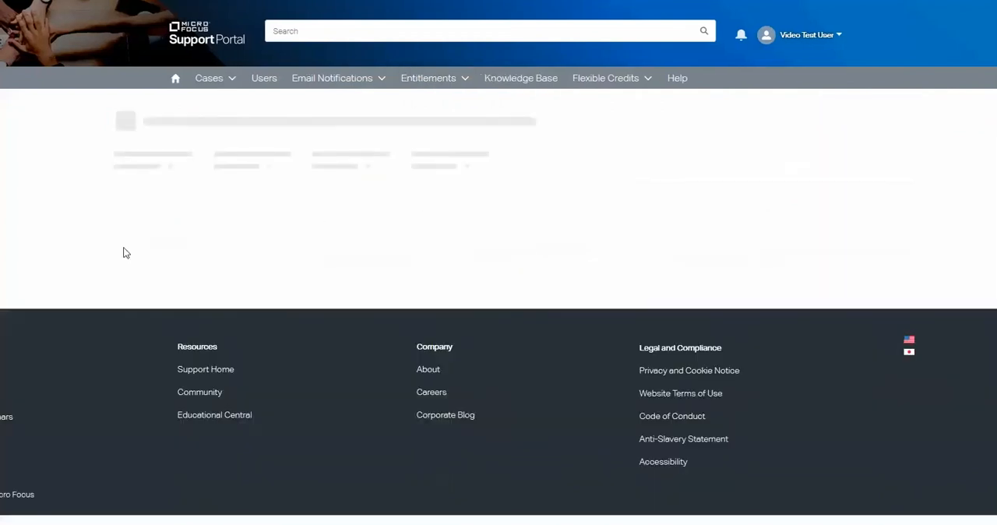